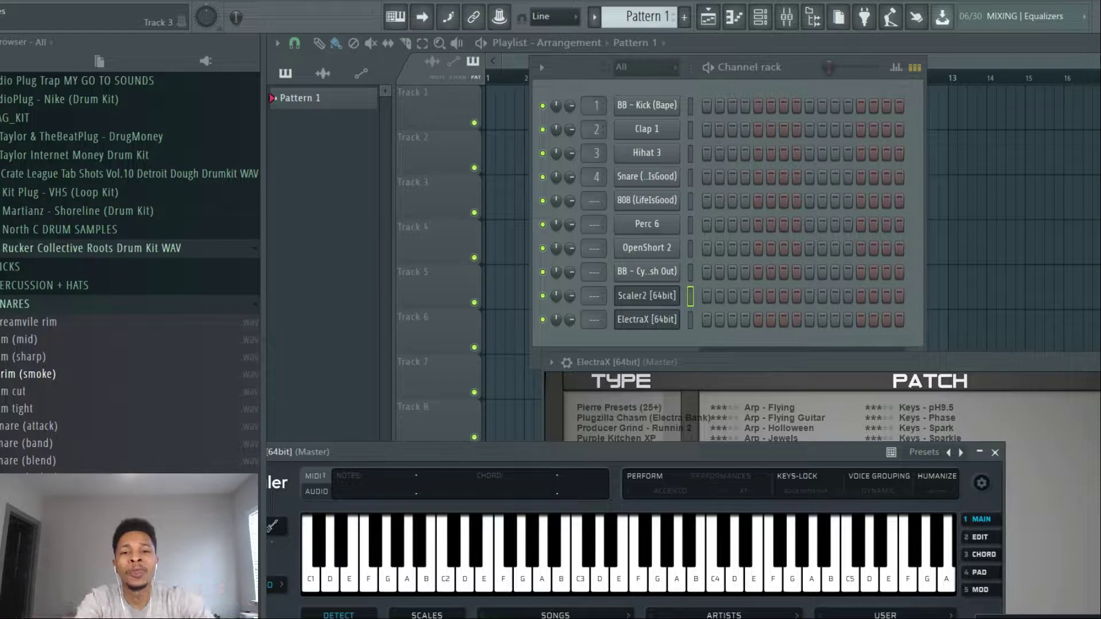
# Bring the Scaler 2 plugin window forward from the Channel rack.
pyautogui.click(647, 296)
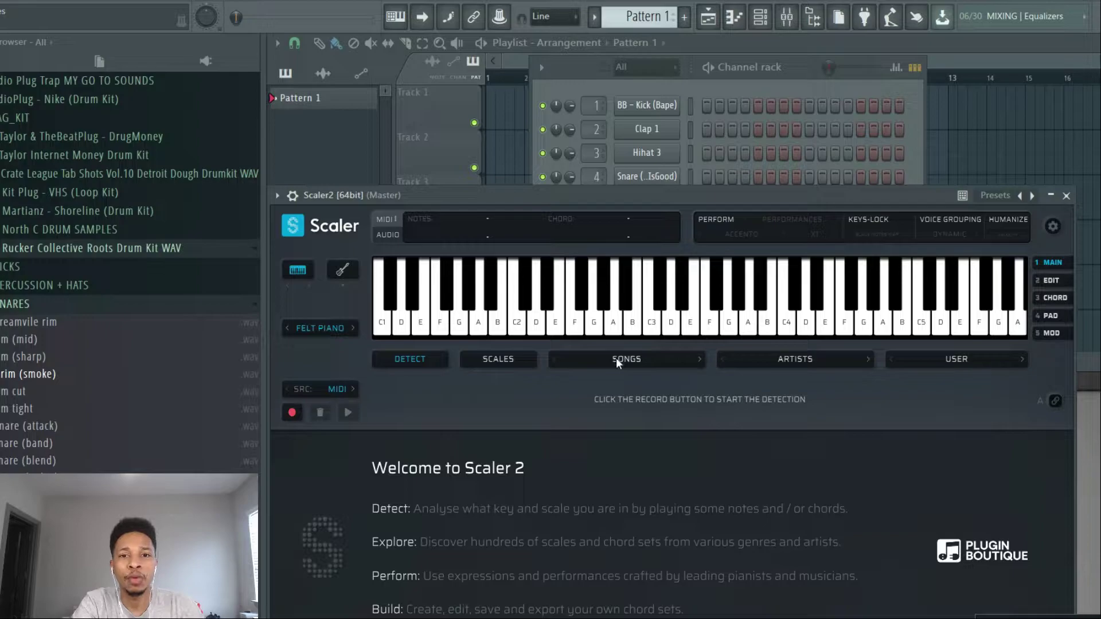
pyautogui.moveTo(622, 368)
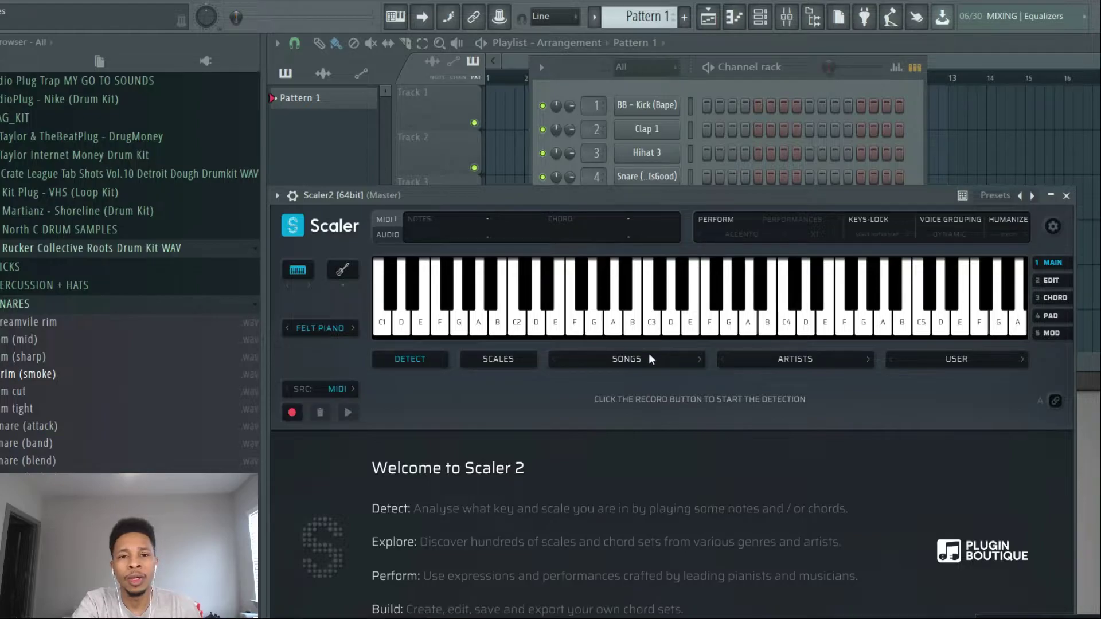
# Load a song progression preset and switch to the MOD page in C Major.
pyautogui.click(626, 359)
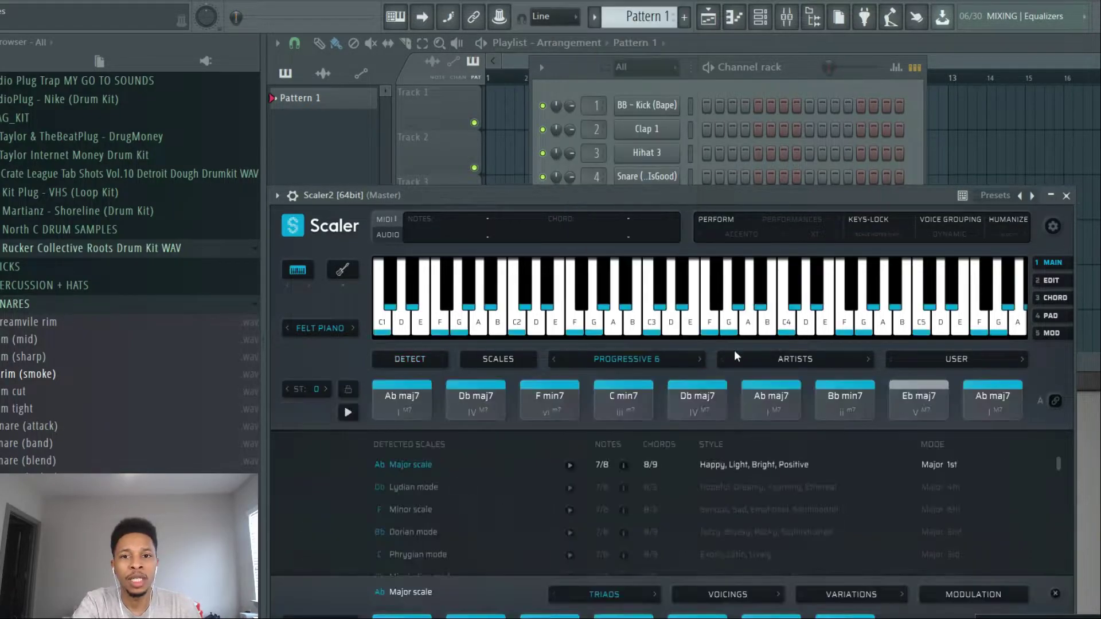
pyautogui.moveTo(765, 353)
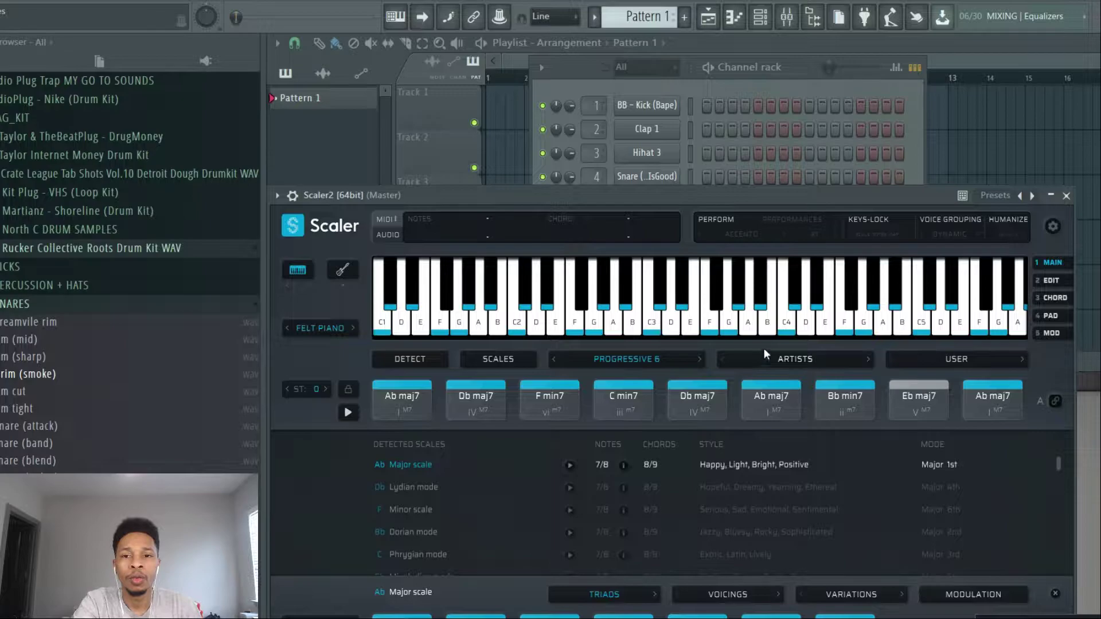
pyautogui.click(795, 359)
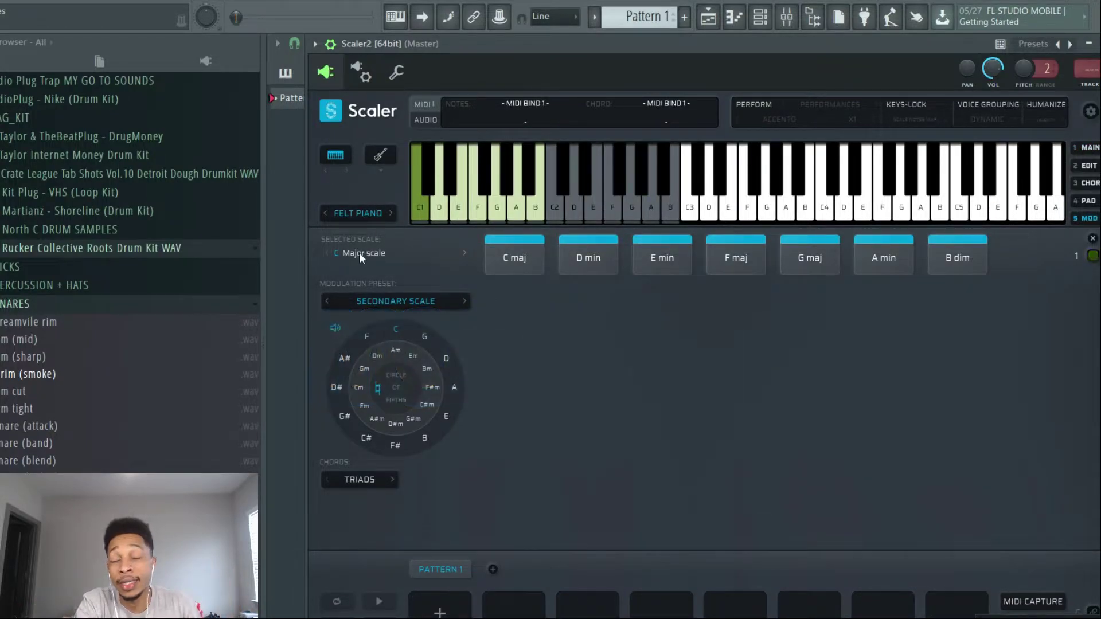
# Choose C Minor from the scale list so the chords run C min to Bb maj.
pyautogui.click(365, 253)
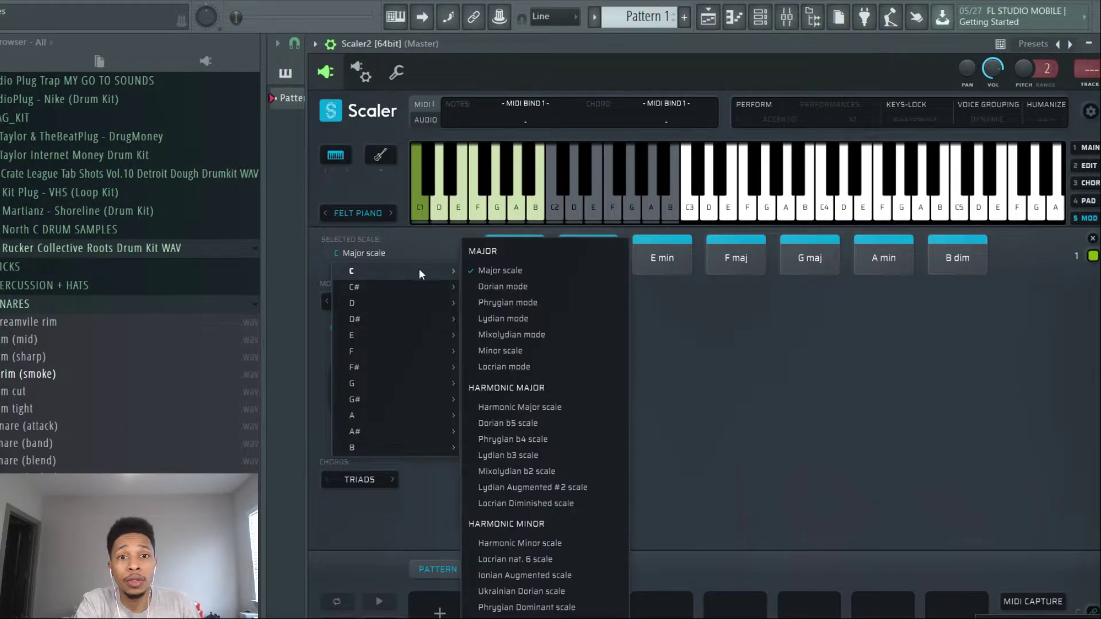
pyautogui.click(500, 351)
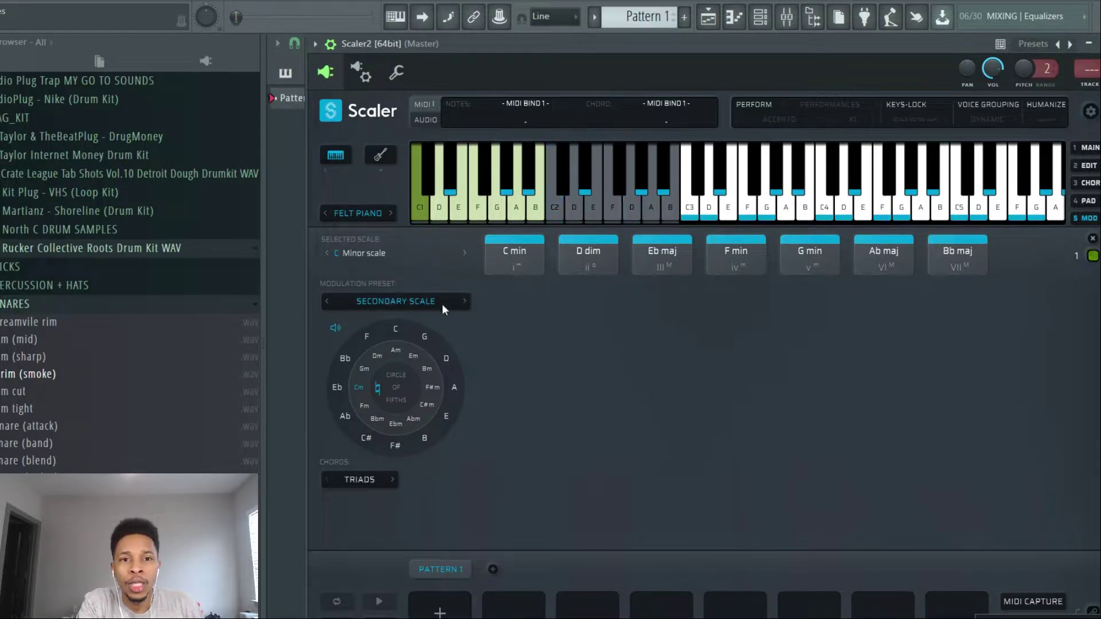
# Select the Mediants modulation preset.
pyautogui.click(395, 301)
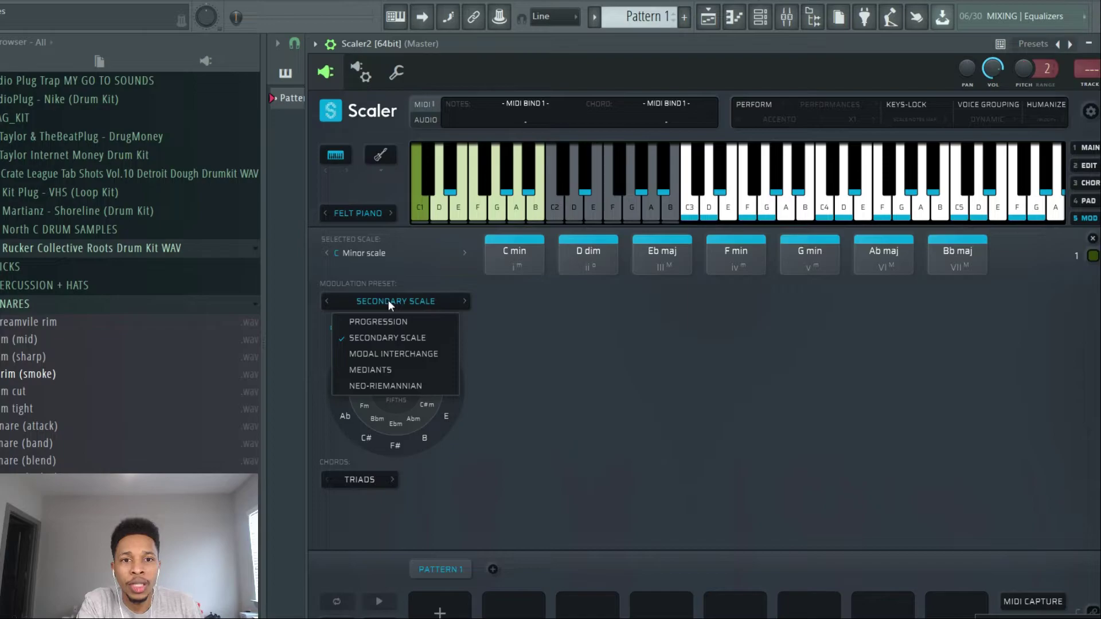
pyautogui.click(371, 369)
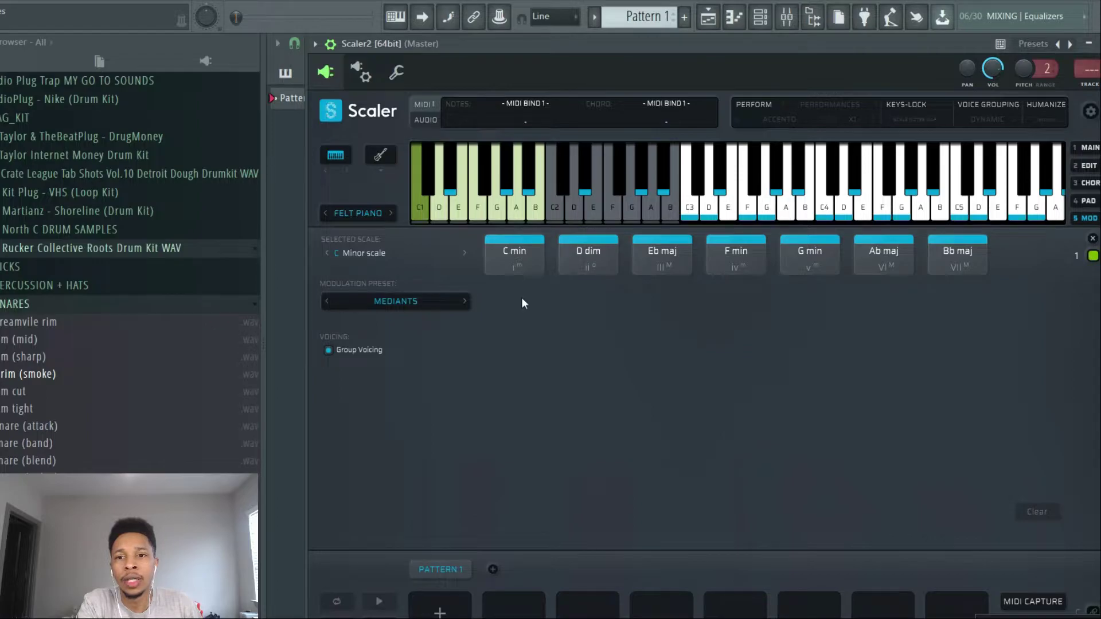
# Audition C min, Eb maj and G min, revealing their mediant chord rows.
pyautogui.click(514, 254)
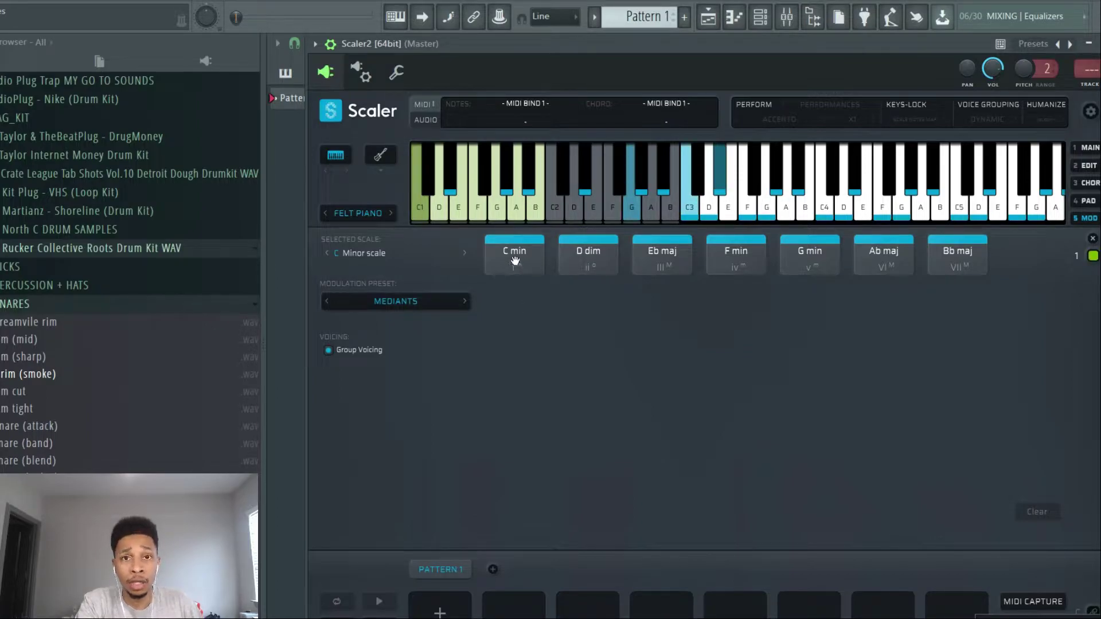
pyautogui.click(514, 257)
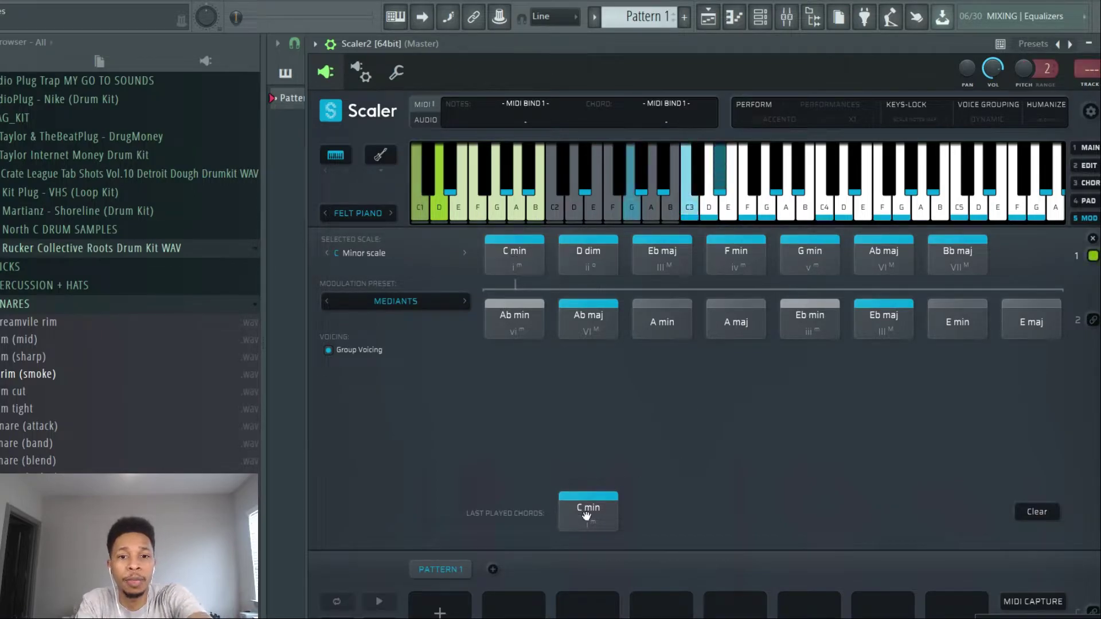
pyautogui.click(662, 253)
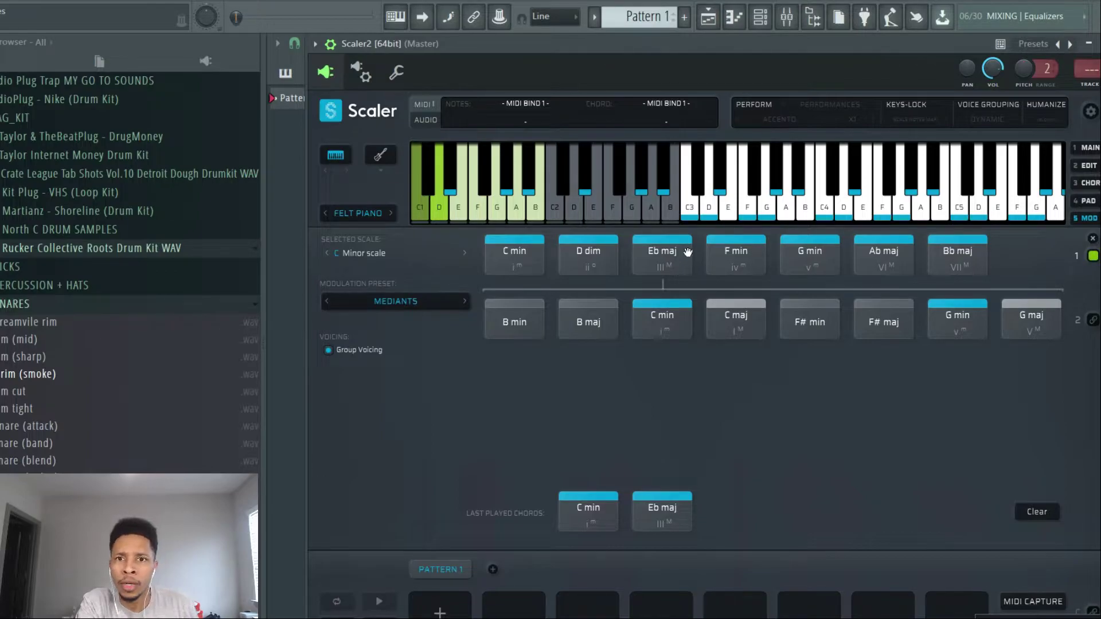
pyautogui.click(810, 255)
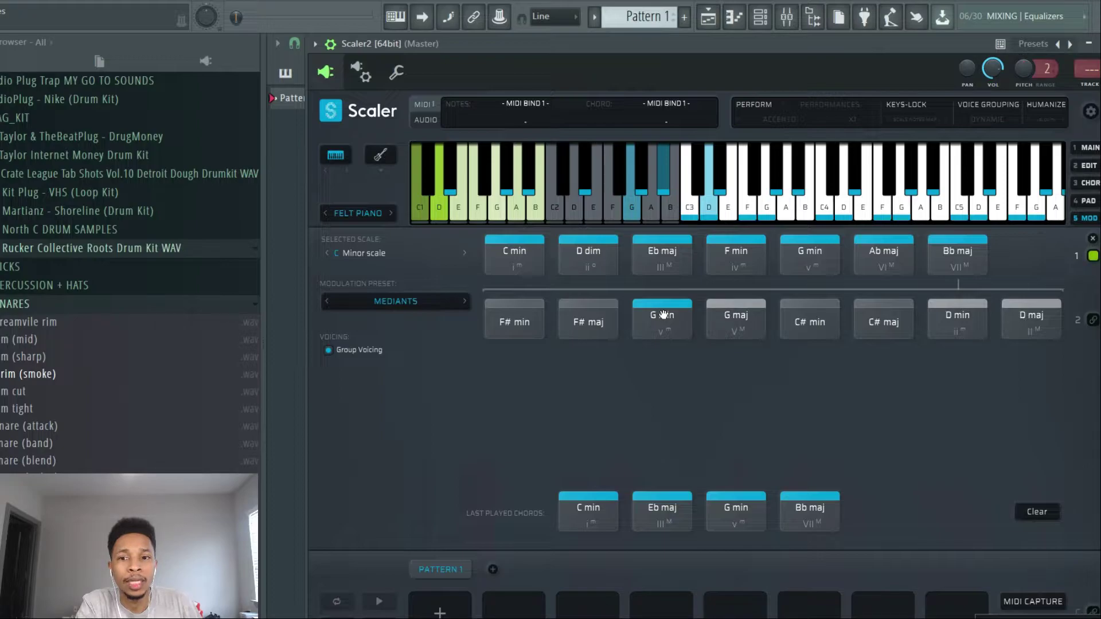
# Play G min and Bb maj in the new mediant rows to chain further rows.
pyautogui.click(662, 318)
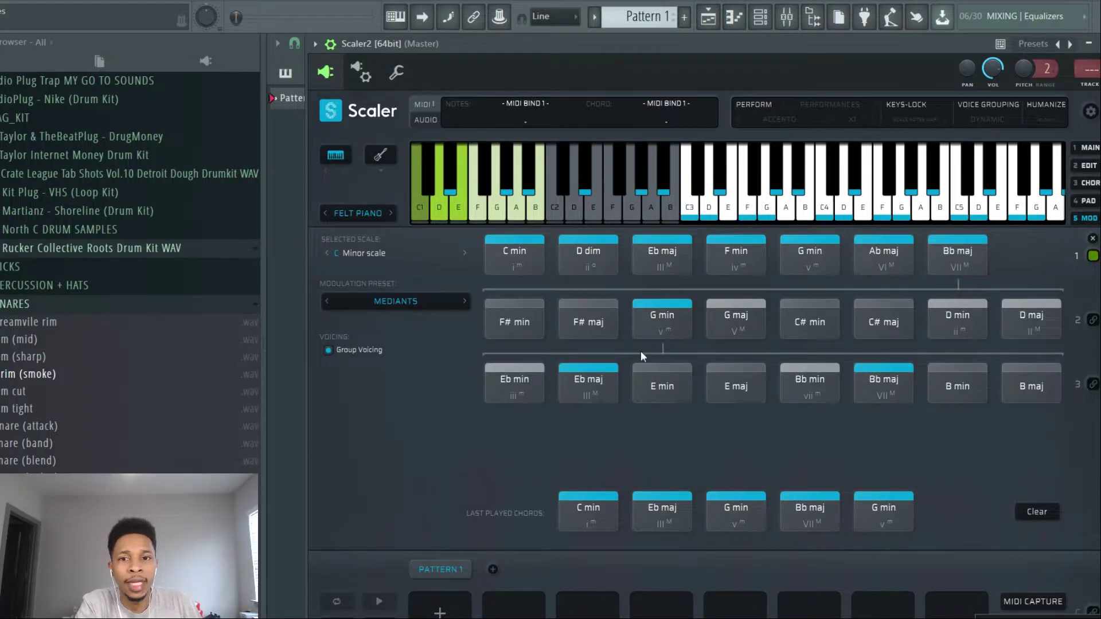
pyautogui.click(661, 319)
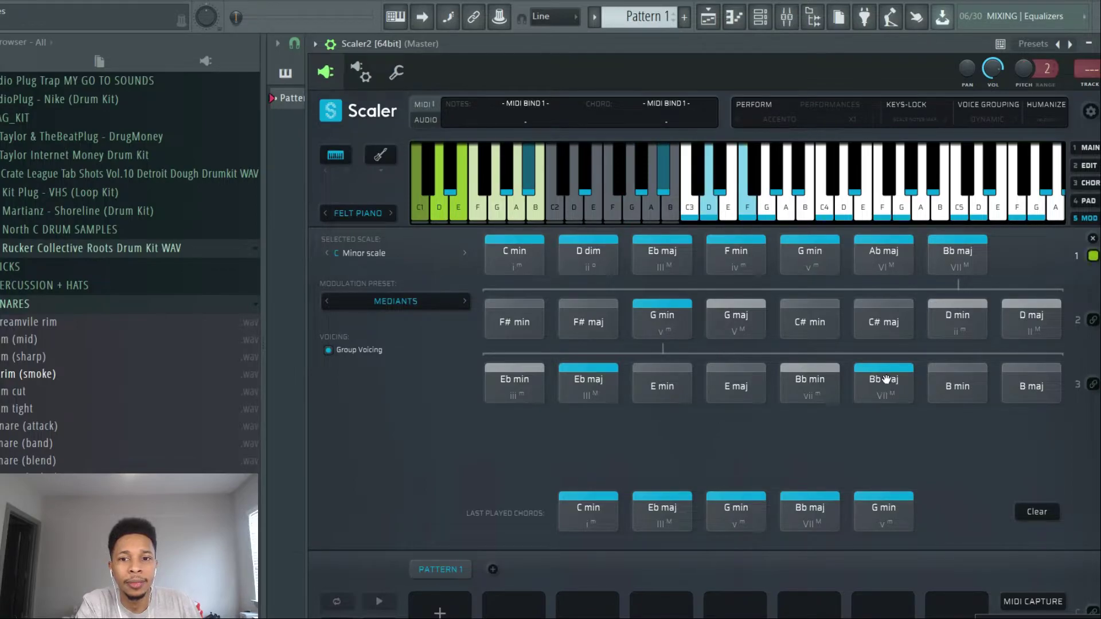
pyautogui.click(884, 383)
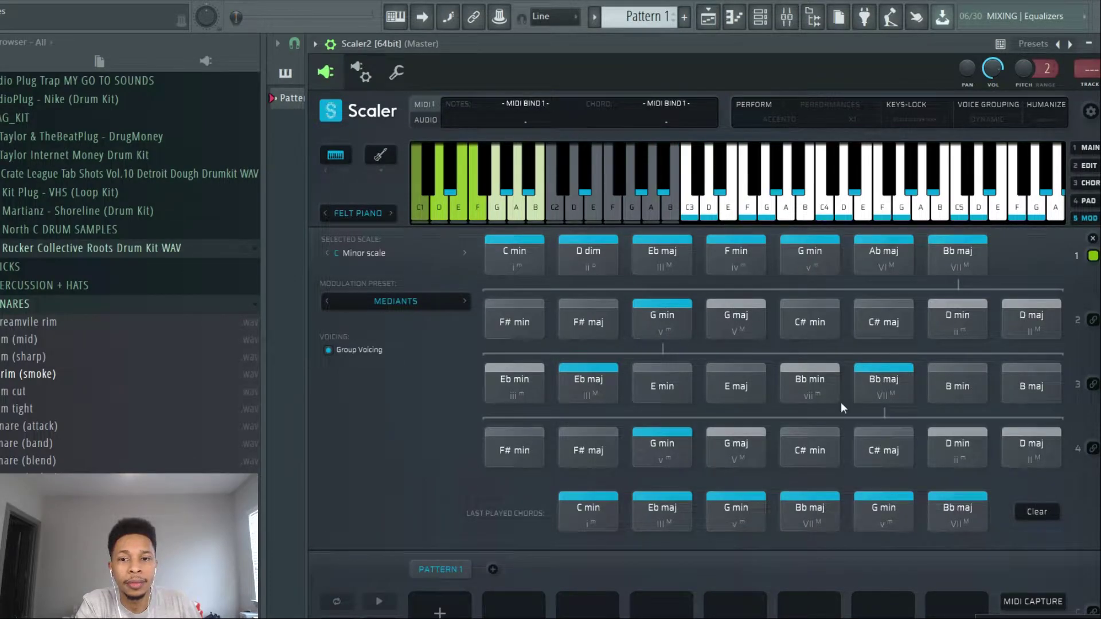
pyautogui.click(662, 447)
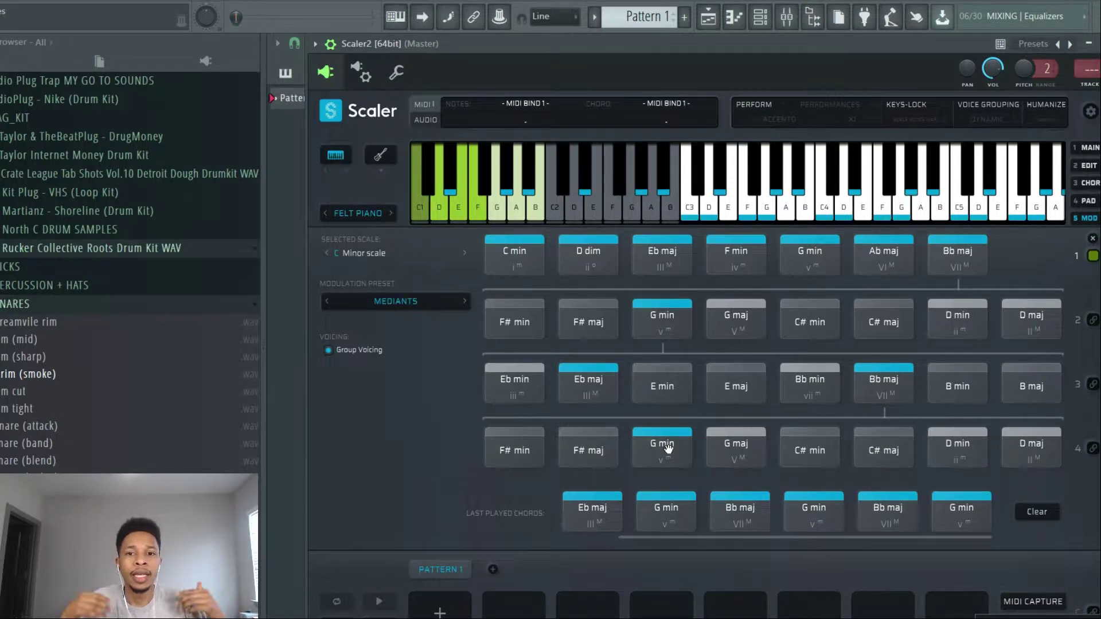
pyautogui.click(588, 383)
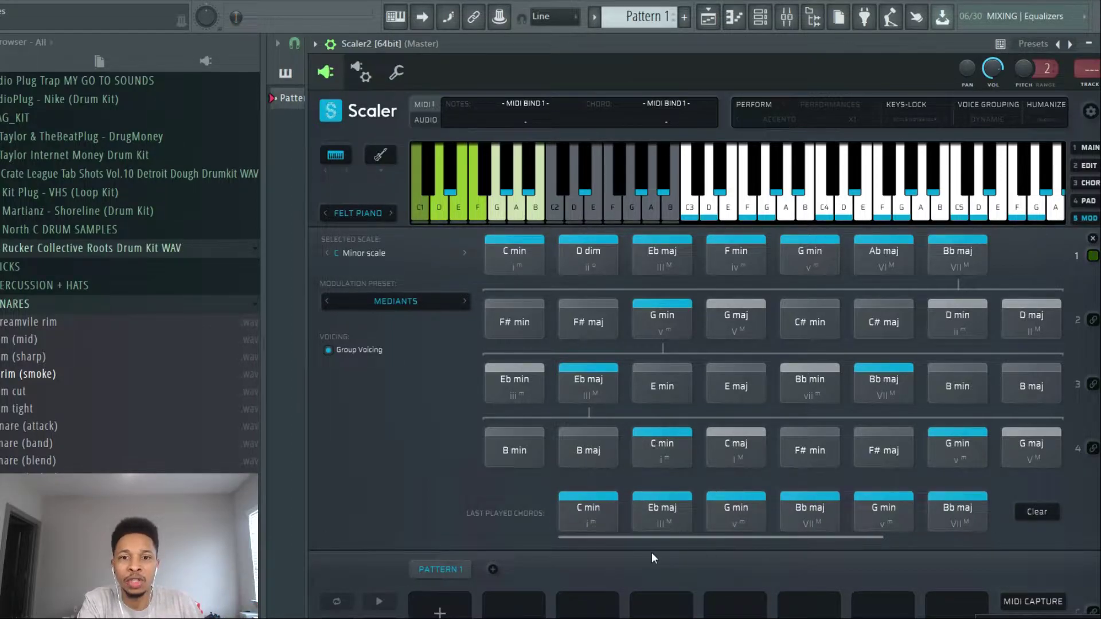
# Drag the Scaler 2 pattern into the ElectraX piano roll and view the chord notes.
pyautogui.click(588, 511)
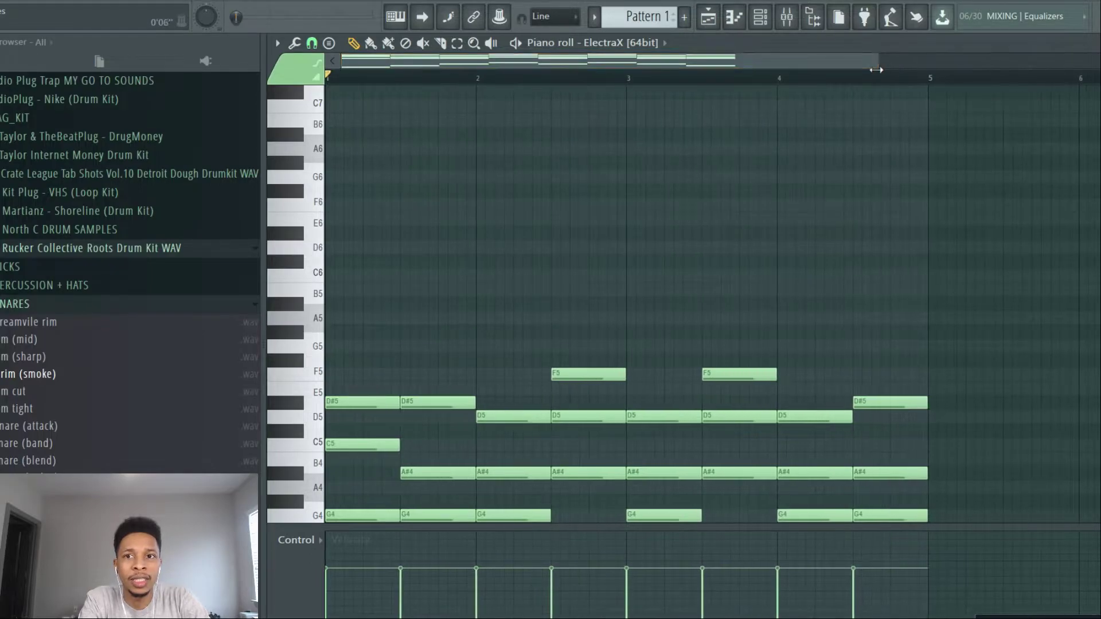
pyautogui.scroll(-3)
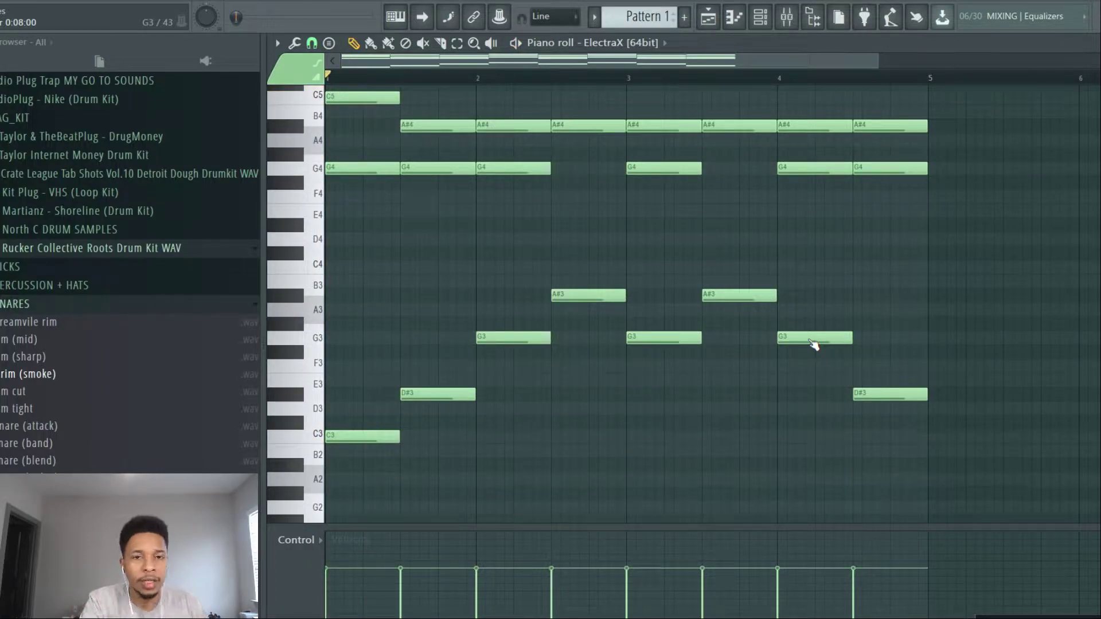
# Reopen Scaler 2 from the Channel rack and clear the mediant chain.
pyautogui.click(759, 16)
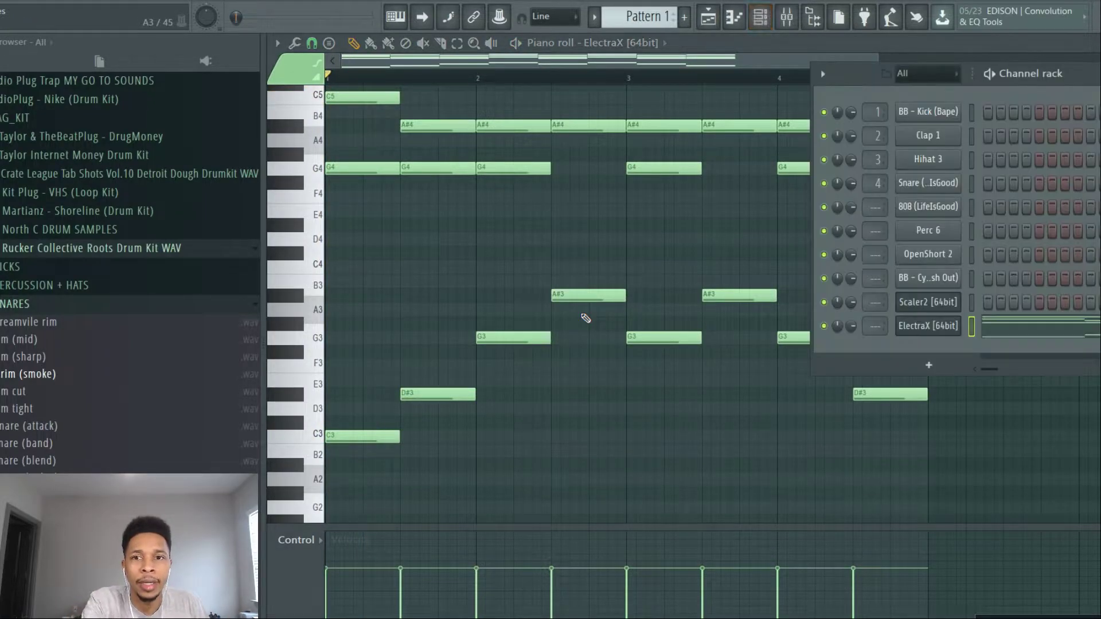
pyautogui.click(928, 303)
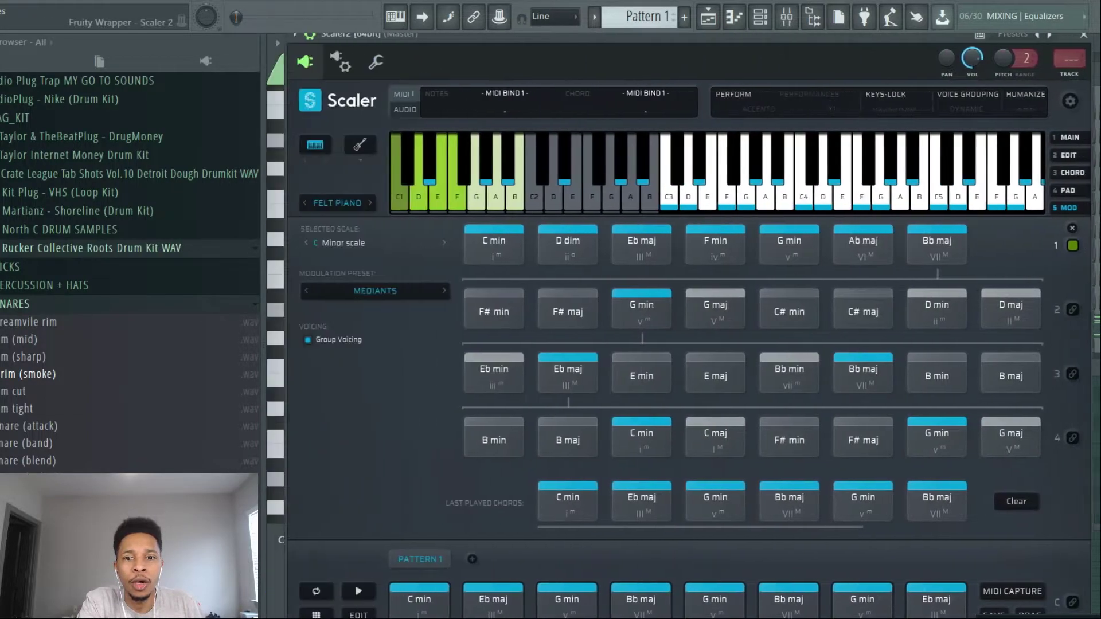
pyautogui.click(1016, 501)
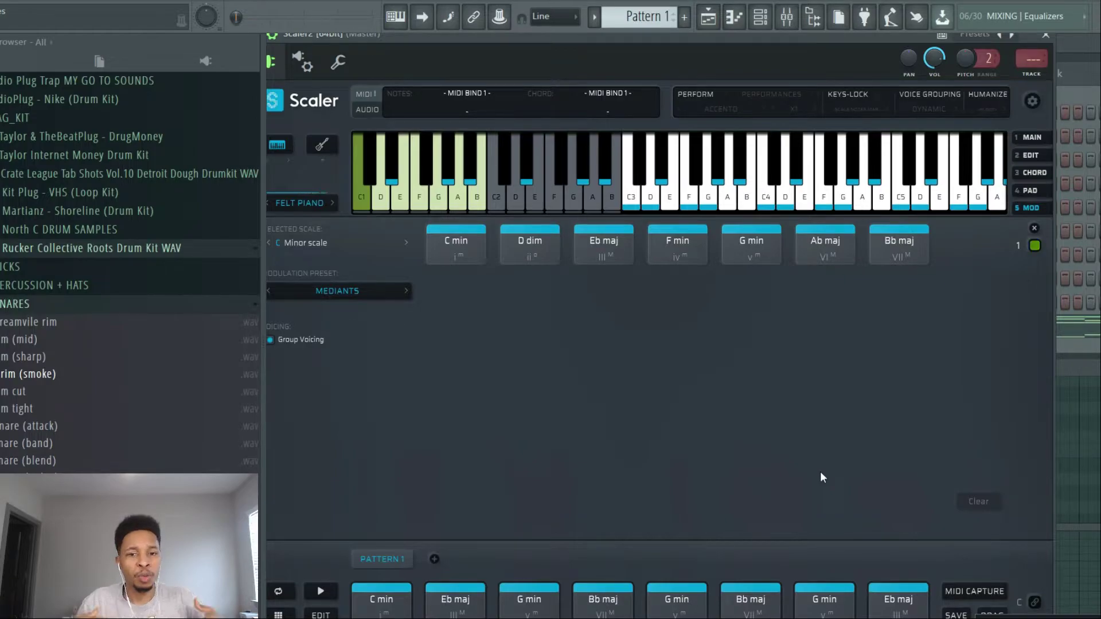
pyautogui.moveTo(921, 257)
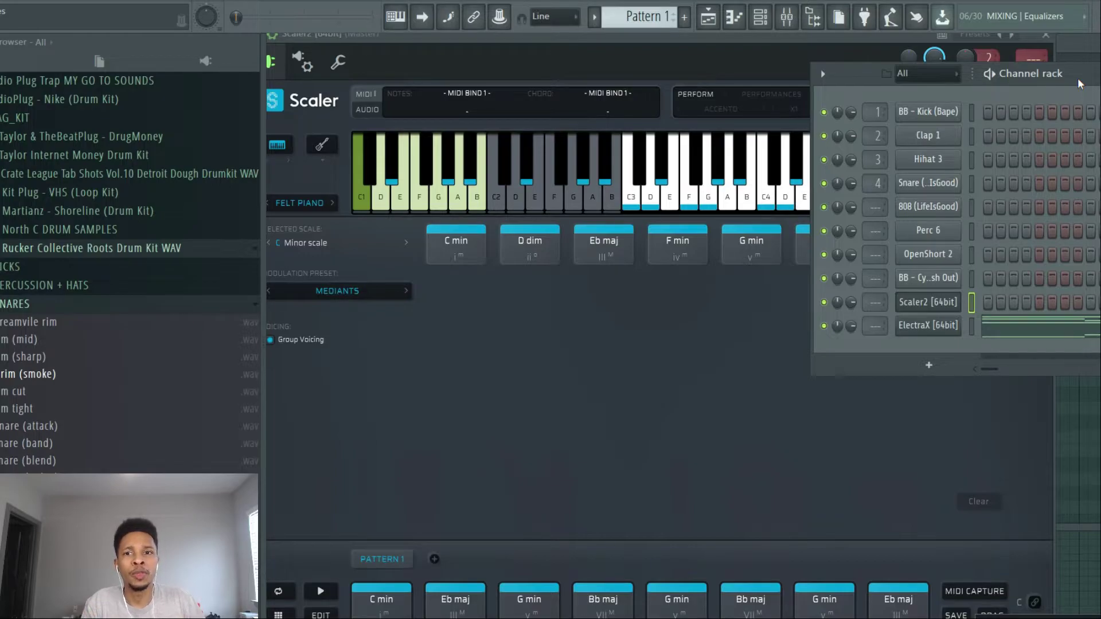
pyautogui.moveTo(634, 316)
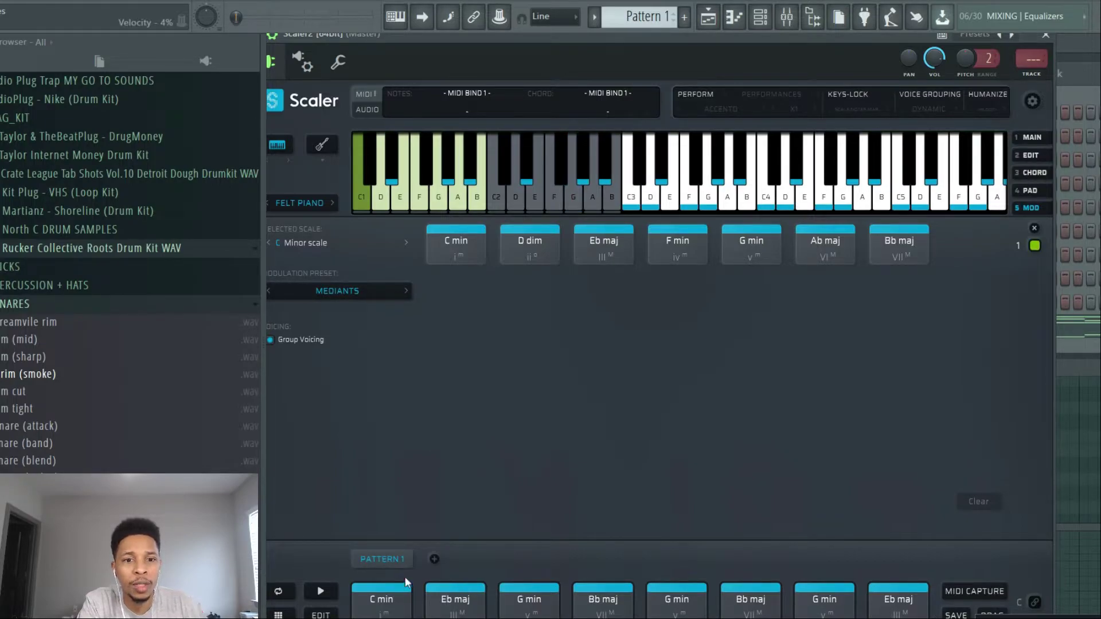
# Empty the Pattern 1 chord slots and bring up the scale list.
pyautogui.click(382, 603)
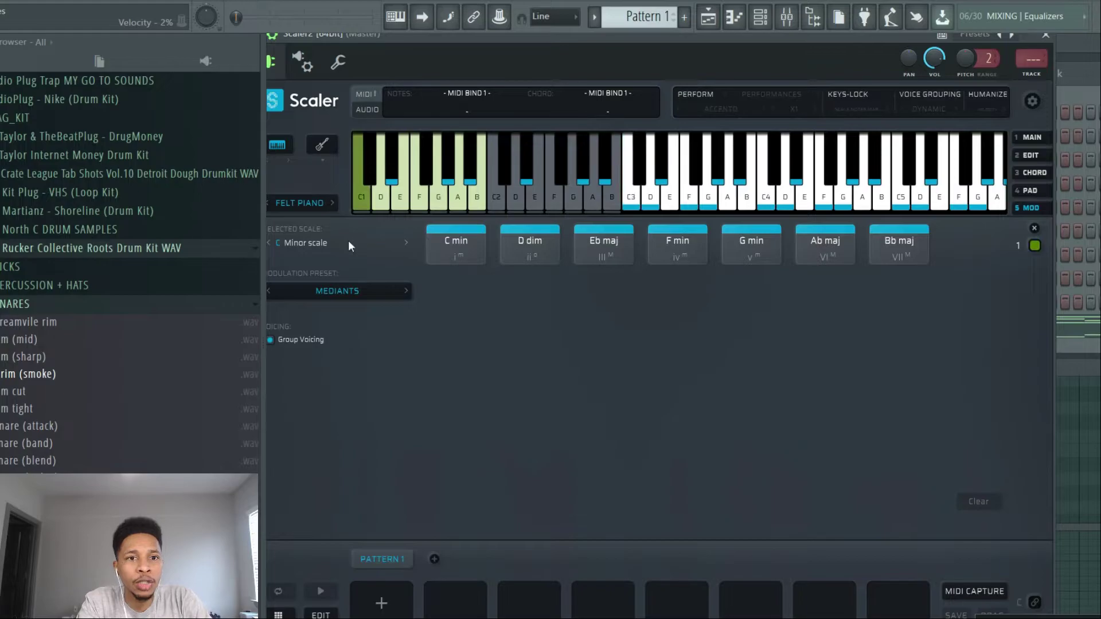
pyautogui.click(303, 243)
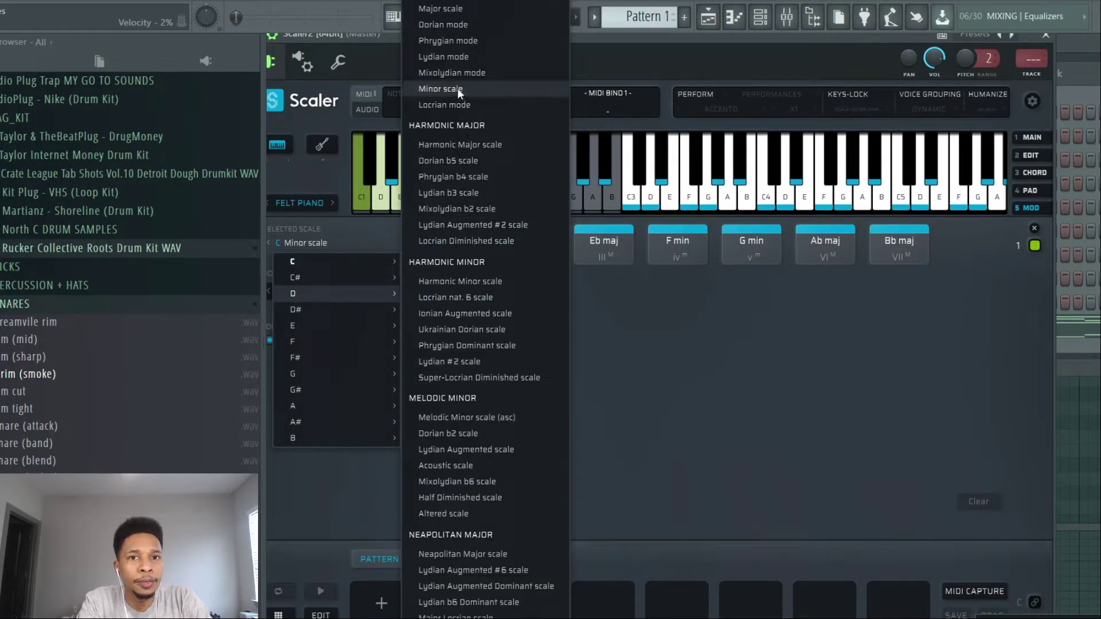
# Set the scale to D Minor and play D min and C maj to reveal mediants.
pyautogui.click(440, 88)
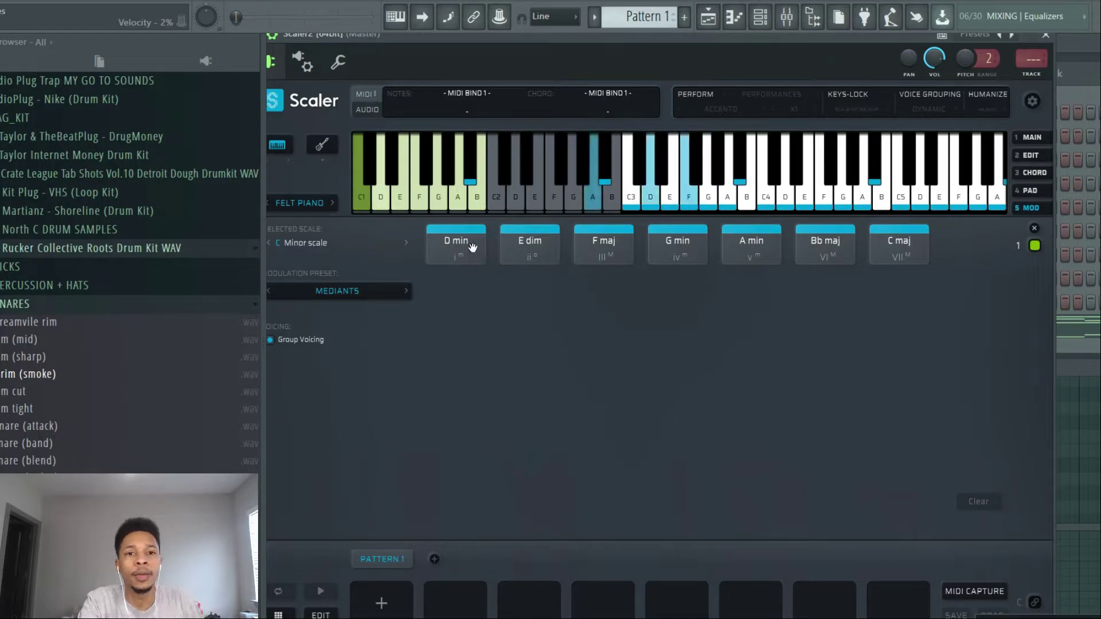
pyautogui.click(457, 244)
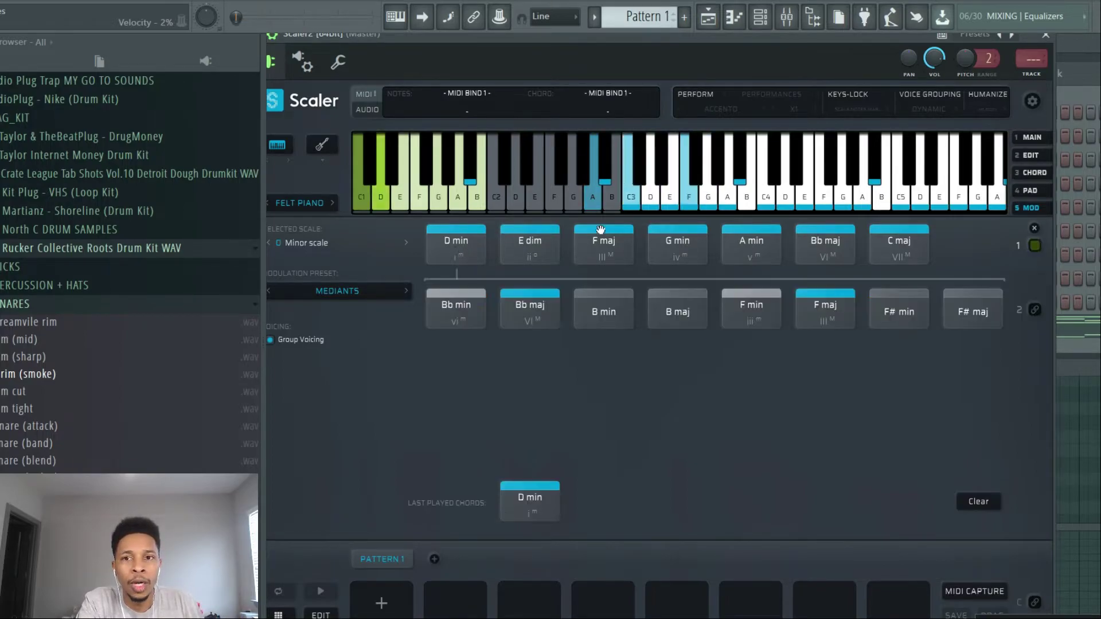
pyautogui.click(899, 243)
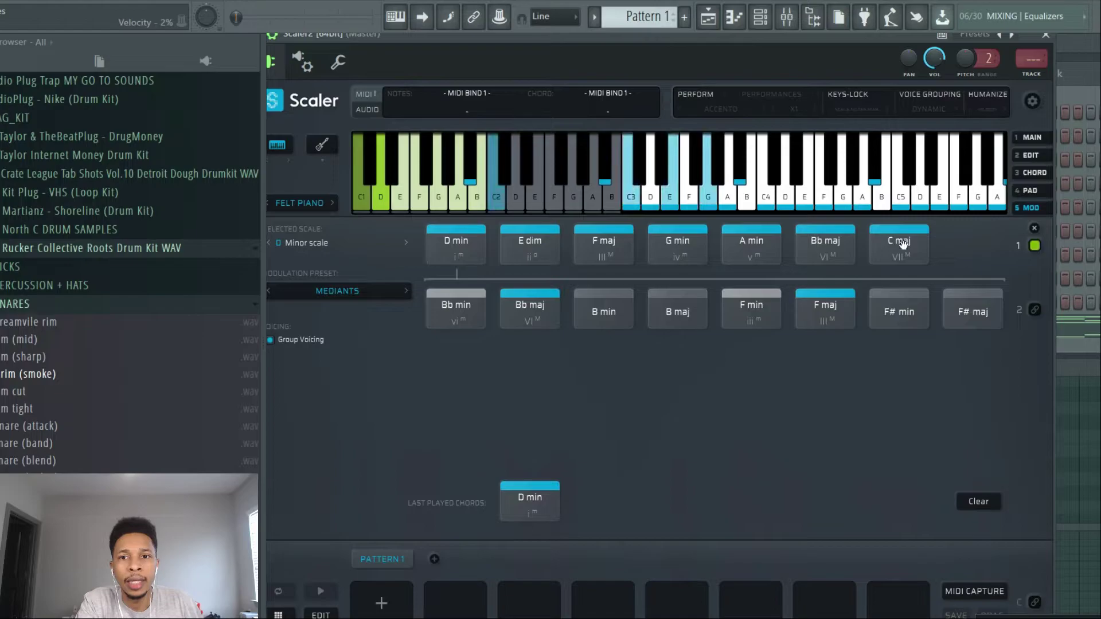
pyautogui.click(900, 244)
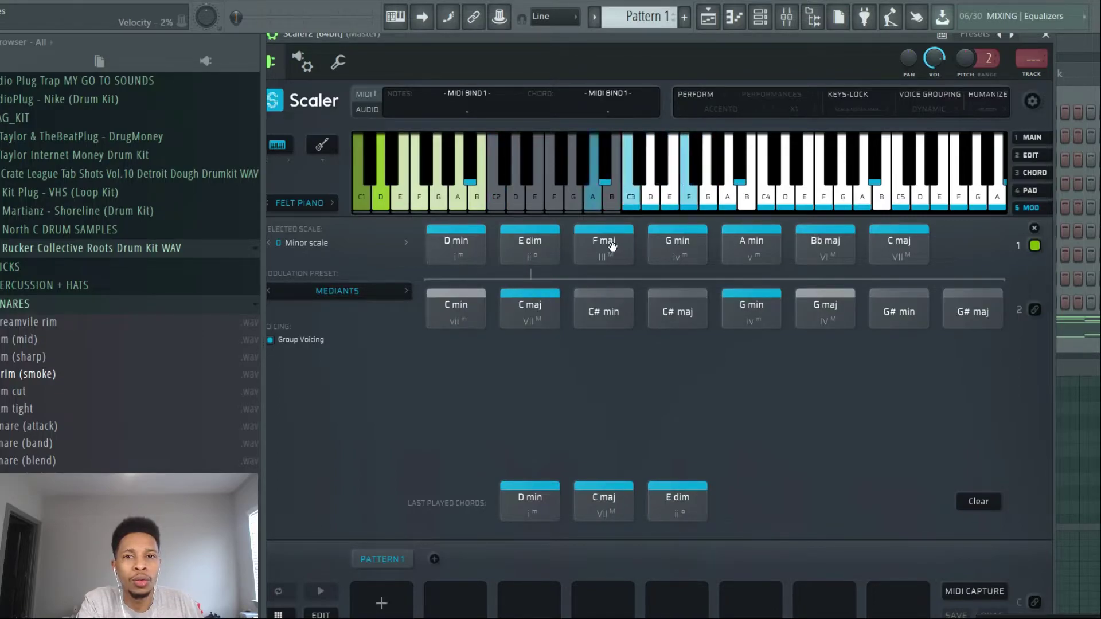
# Chain F maj, A min and further mediant-row chords into the progression.
pyautogui.click(604, 244)
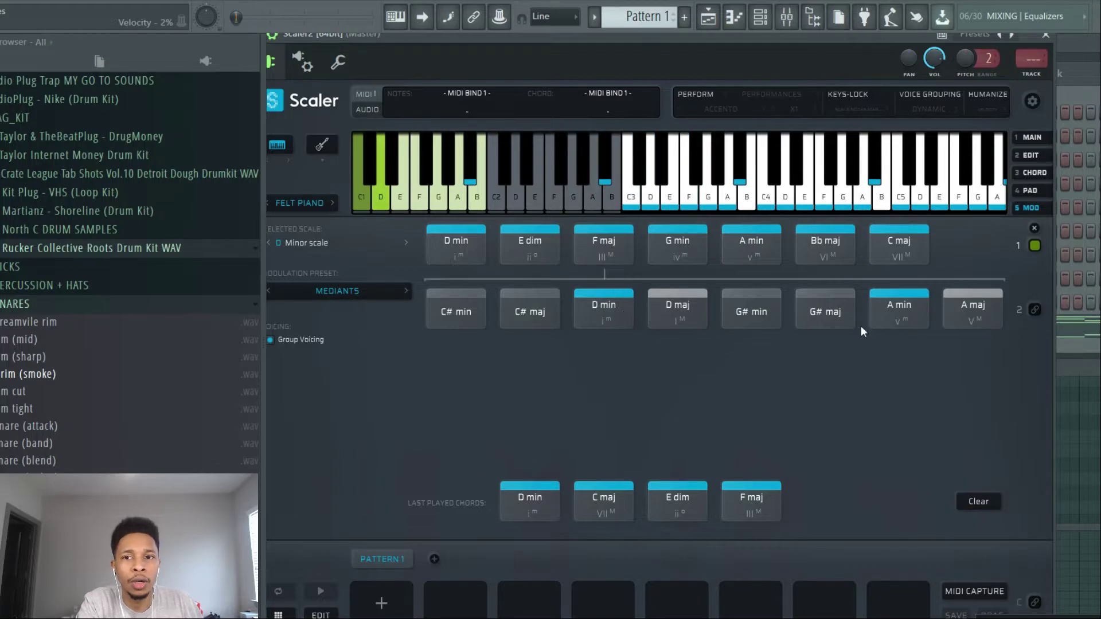
pyautogui.click(899, 309)
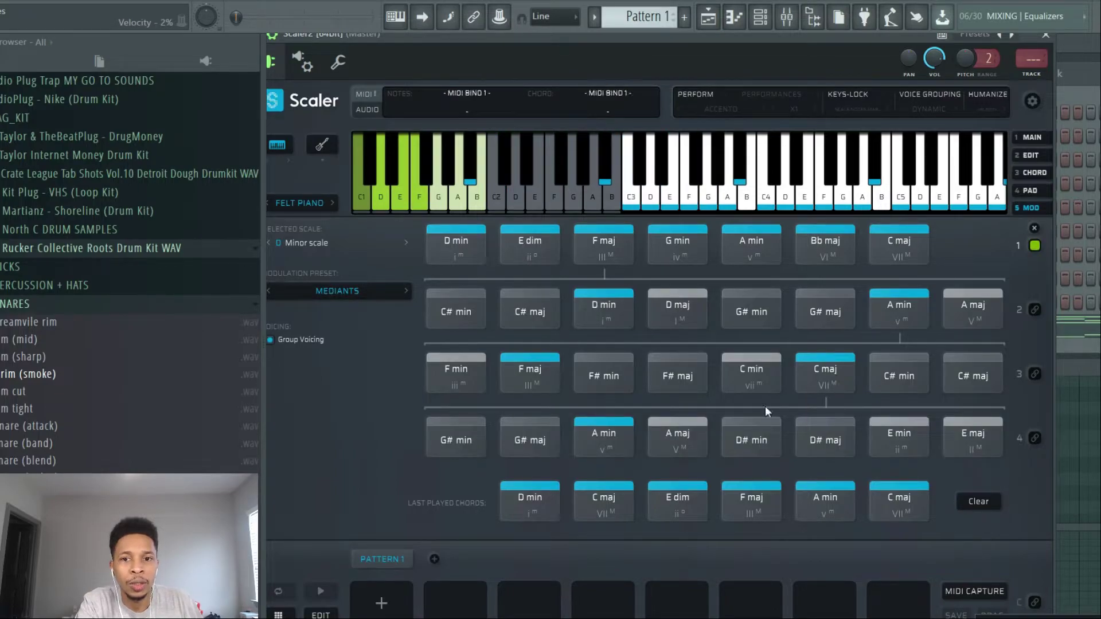
pyautogui.click(603, 438)
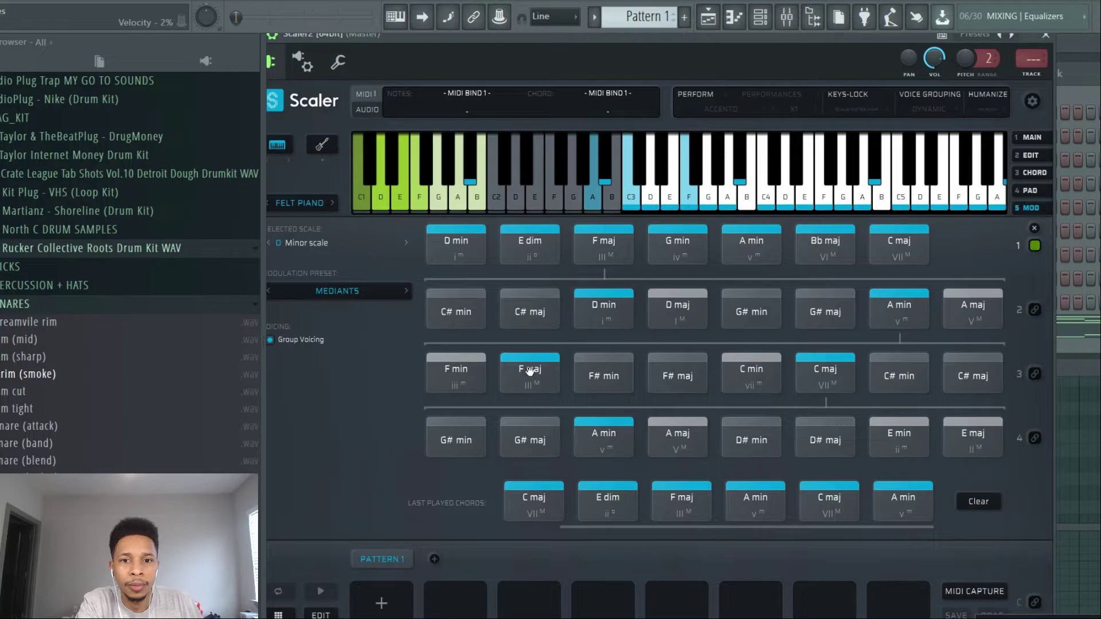
pyautogui.click(530, 372)
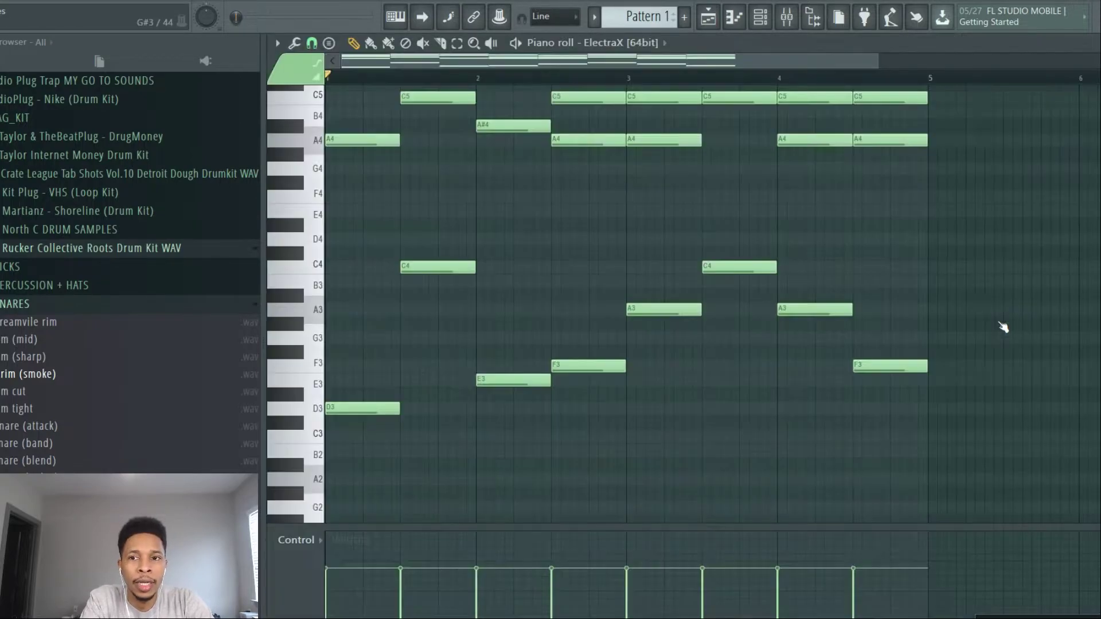
# Draw high melody notes above the D minor chords in the ElectraX piano roll.
pyautogui.click(277, 43)
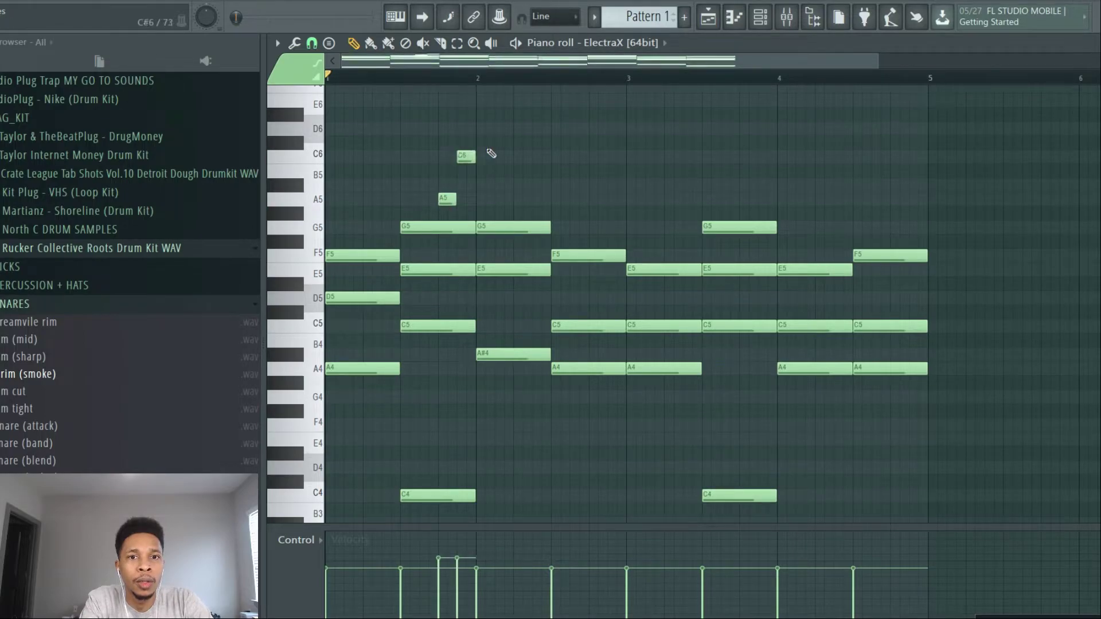
pyautogui.click(521, 199)
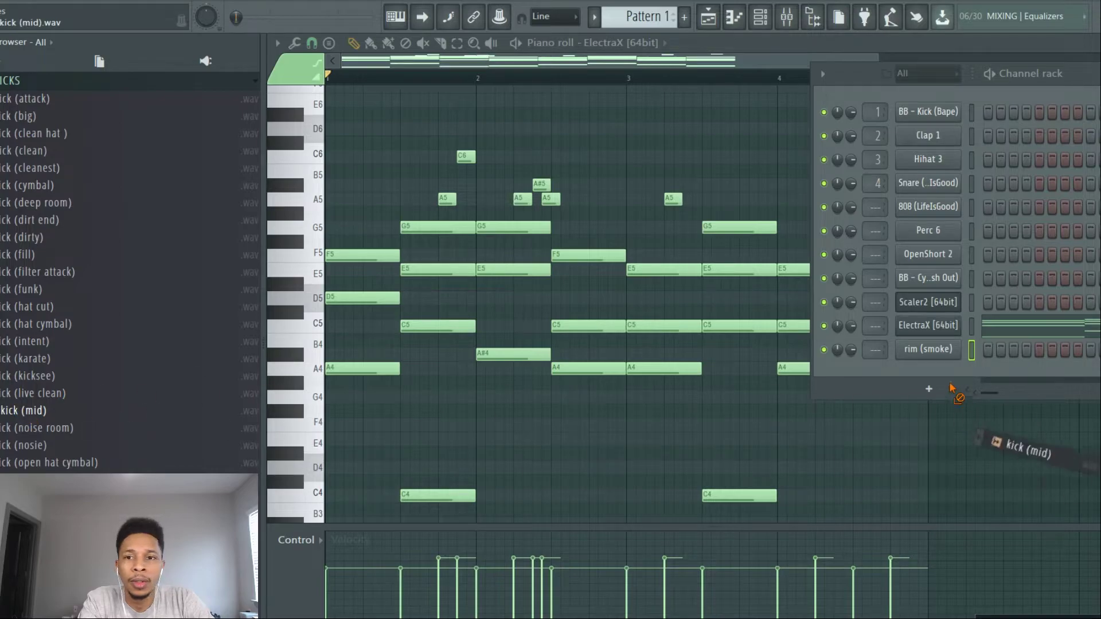
# Drag the kick (mid) sample in as a new channel and open a channel's piano roll.
pyautogui.moveTo(22, 411); pyautogui.dragTo(927, 373)
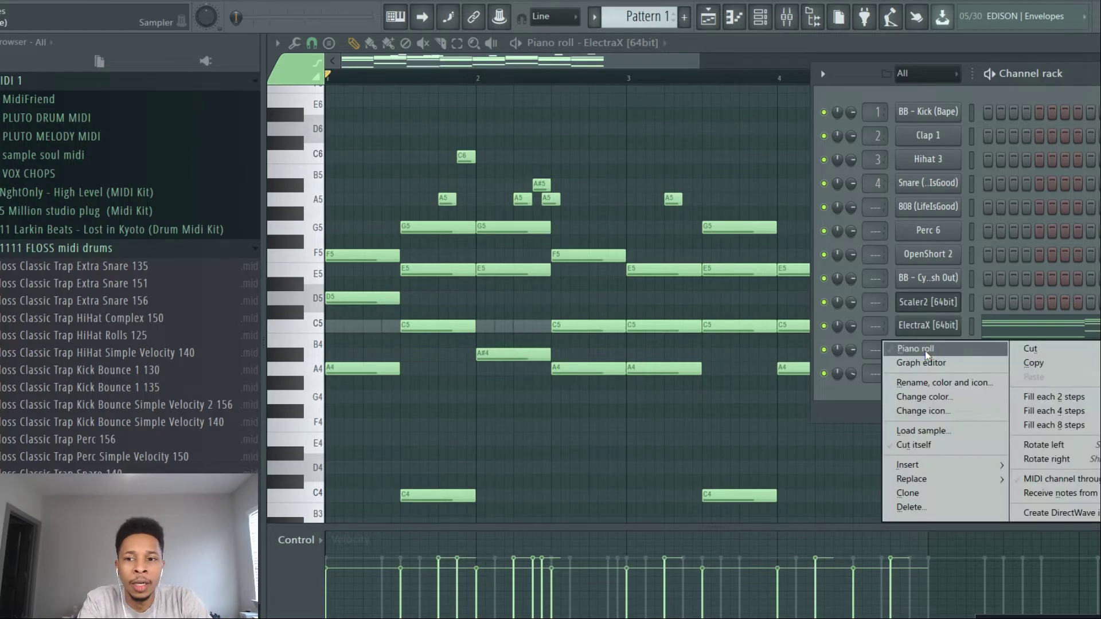
pyautogui.click(911, 480)
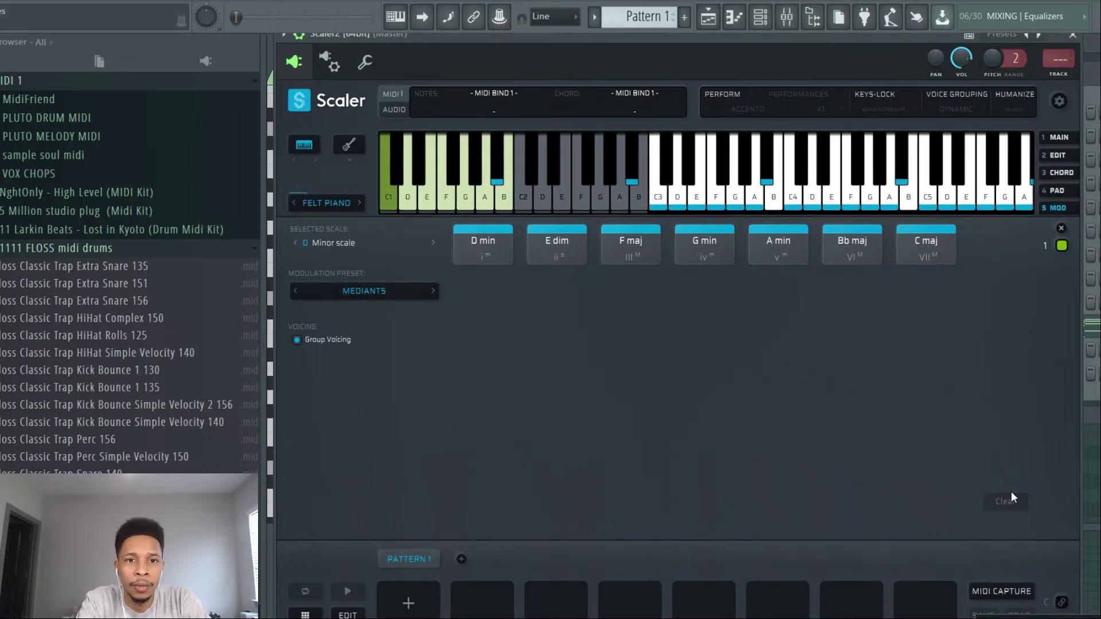
# Select the E Ukrainian Dorian scale in Scaler 2 and audition its E min tonic.
pyautogui.click(329, 243)
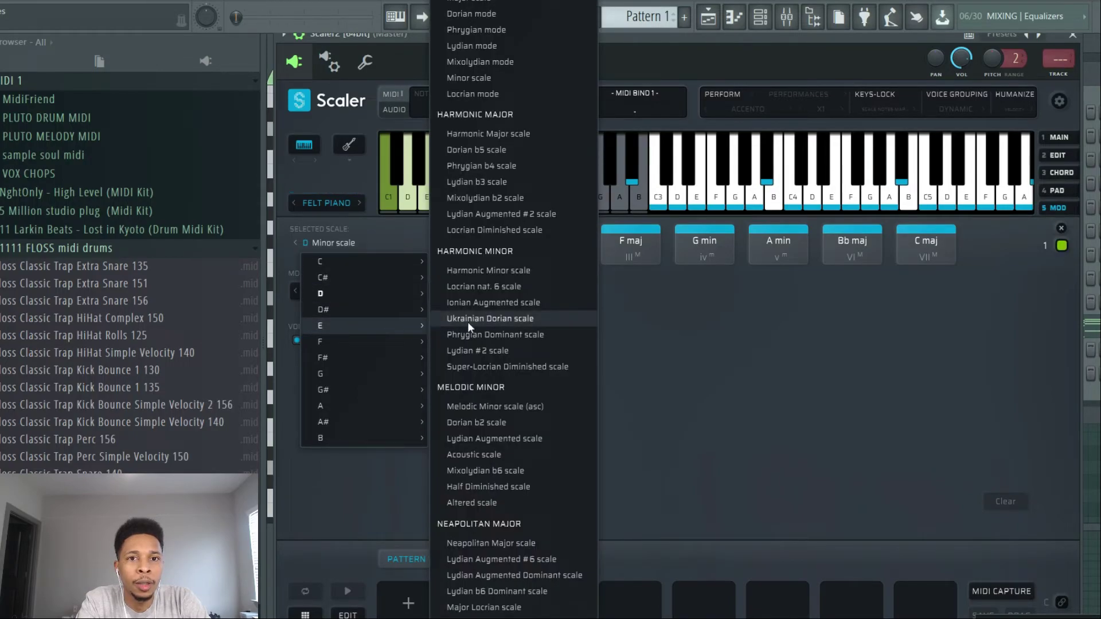
pyautogui.click(320, 326)
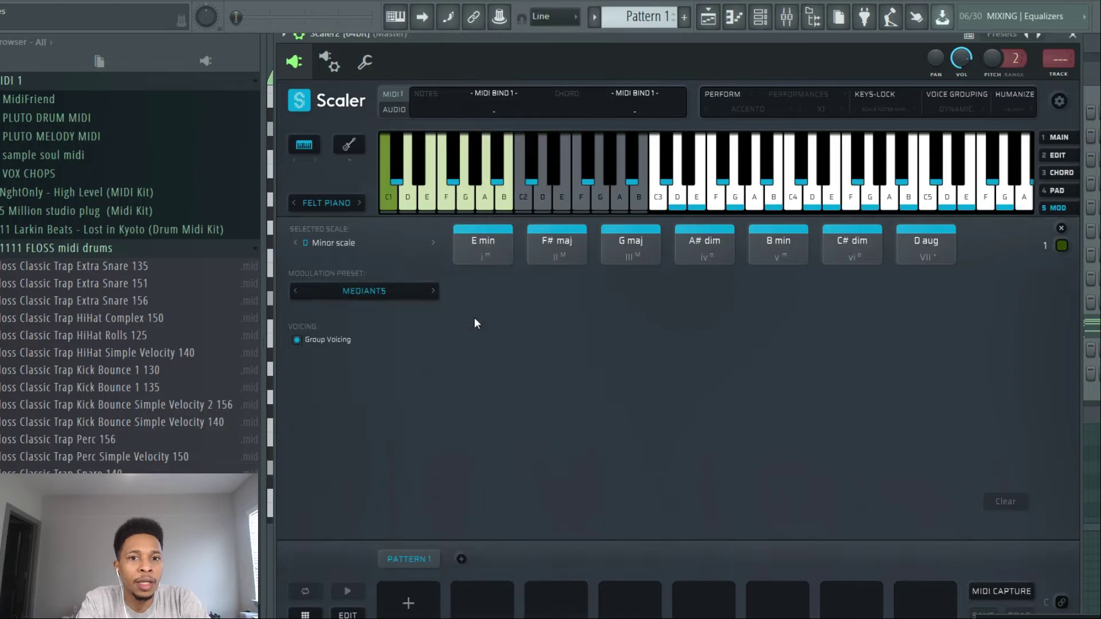
pyautogui.moveTo(608, 362)
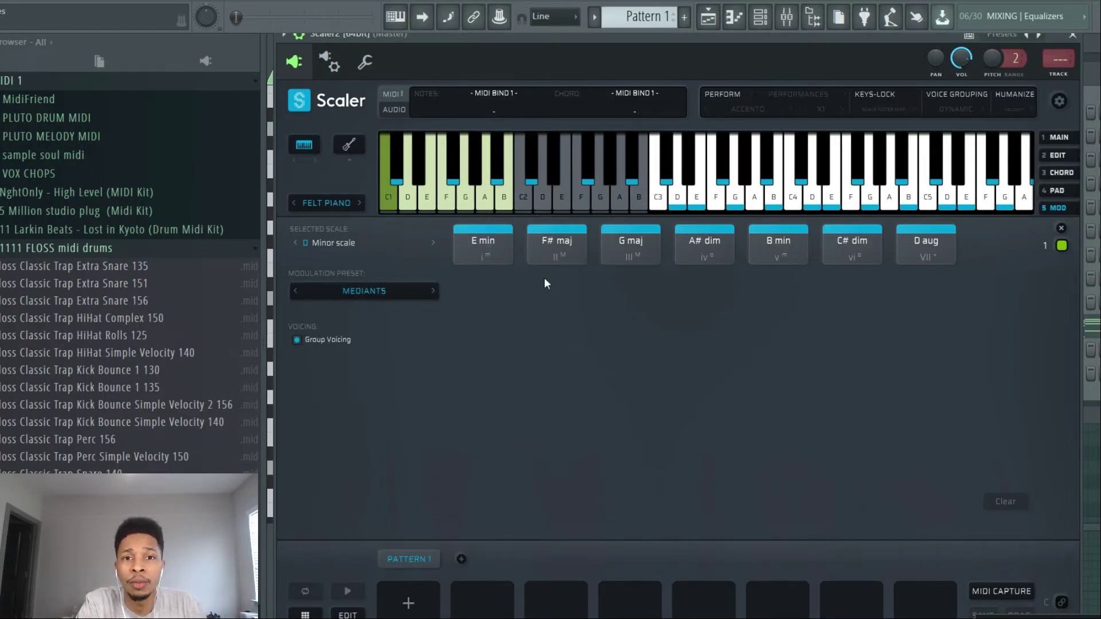
pyautogui.click(483, 245)
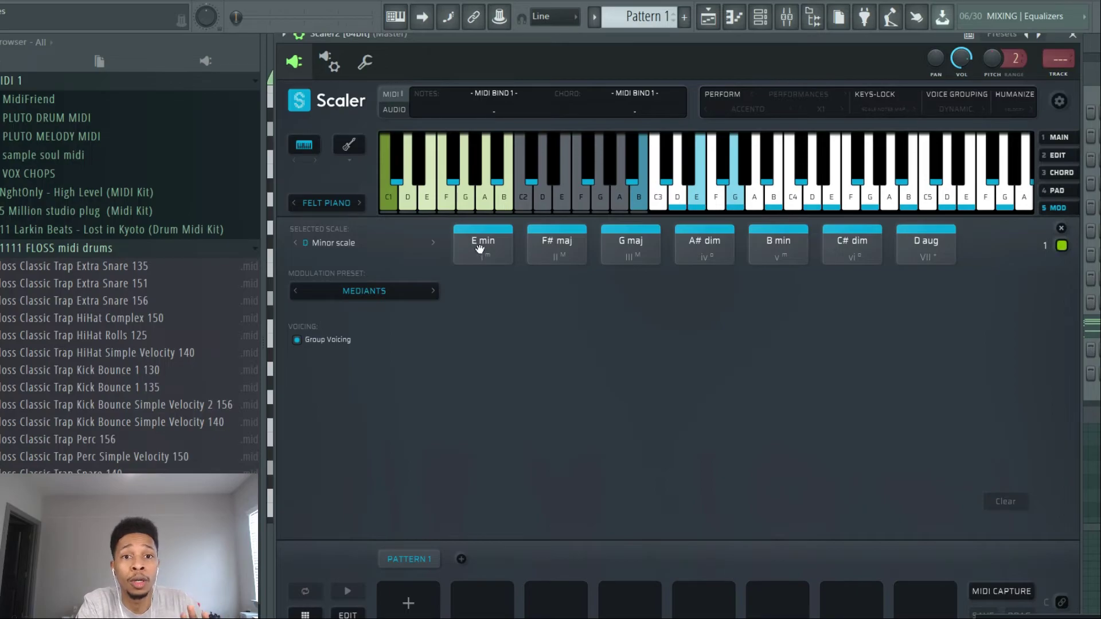
# Chain E min, F# maj, G maj and G min through three mediant rows back to E min.
pyautogui.click(483, 245)
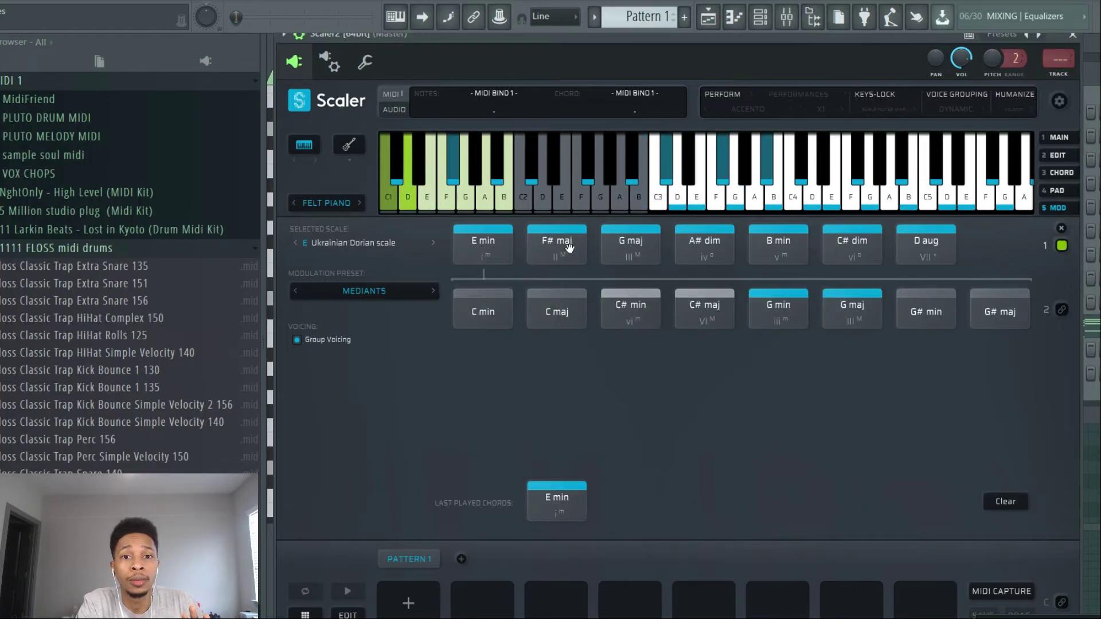
pyautogui.click(631, 244)
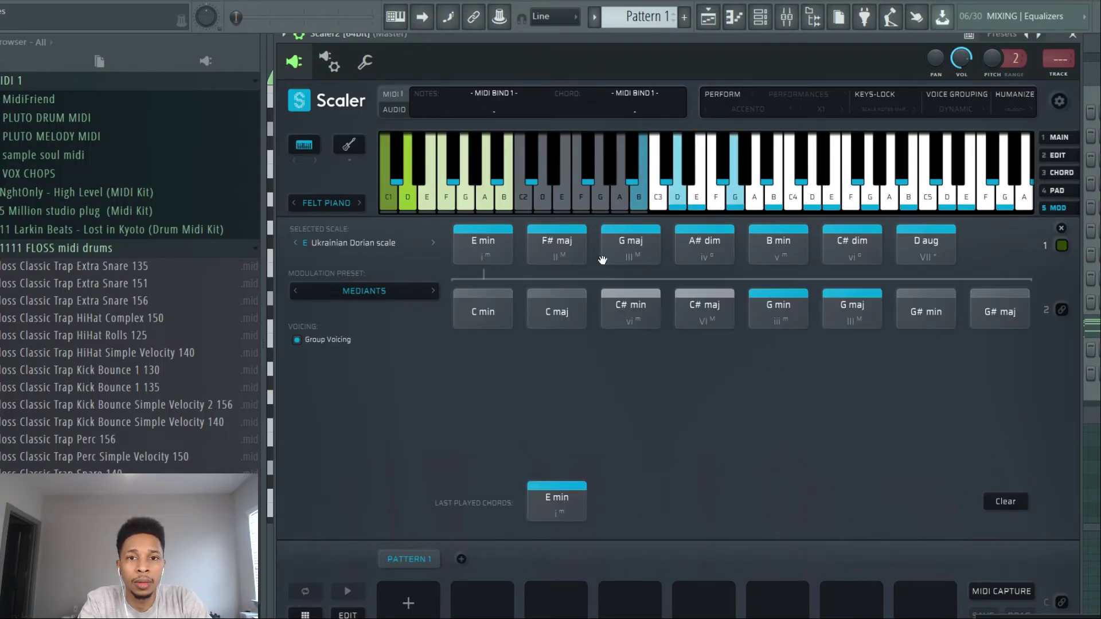
pyautogui.click(705, 245)
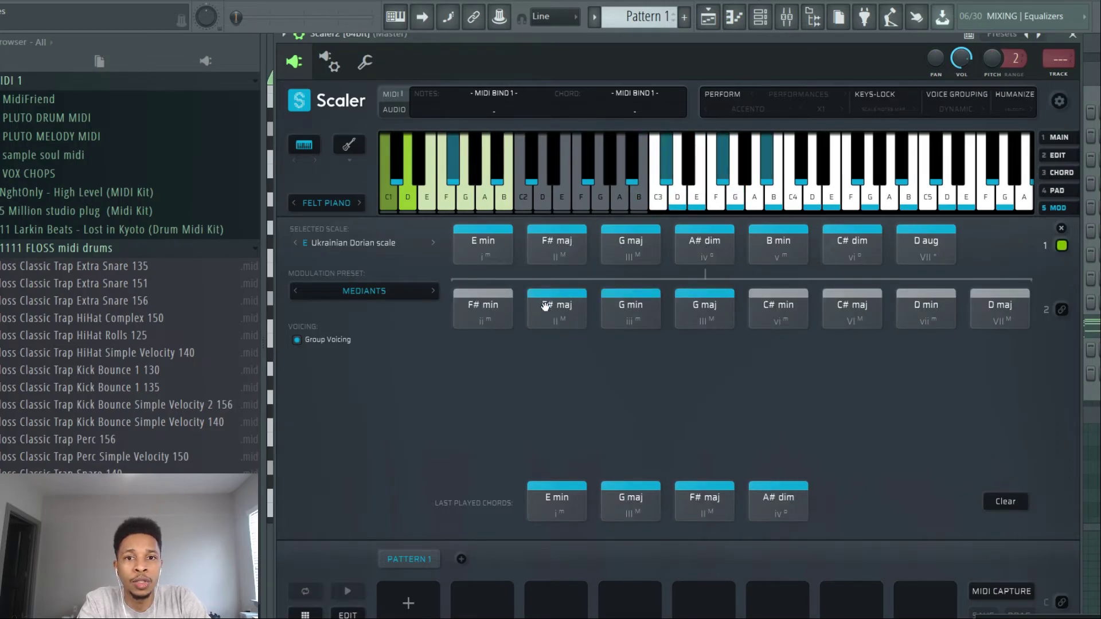
pyautogui.click(704, 245)
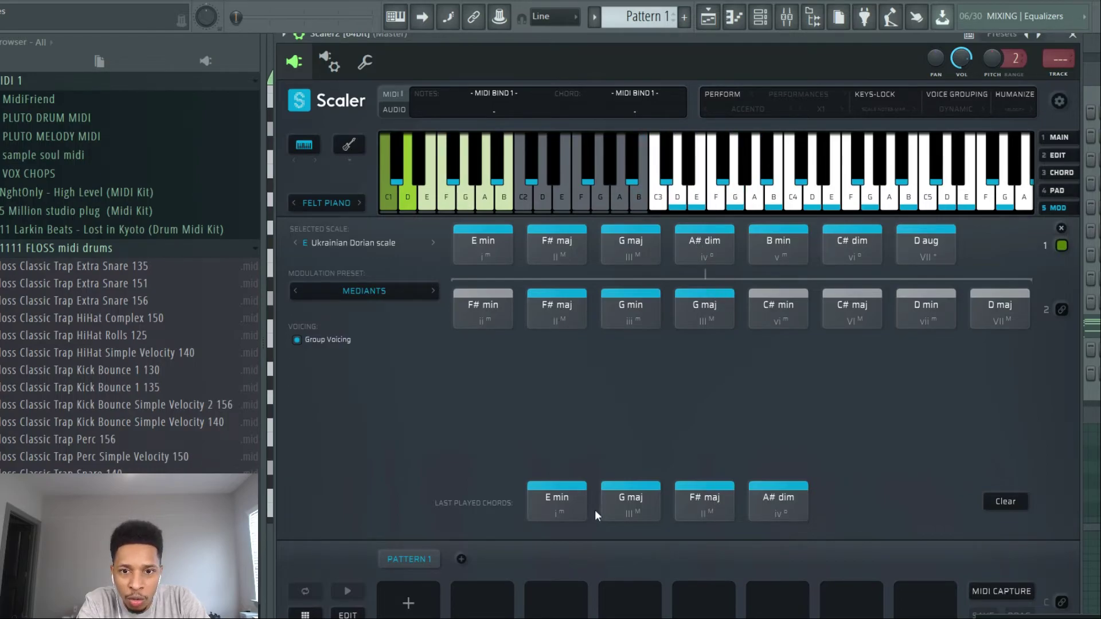
pyautogui.click(631, 307)
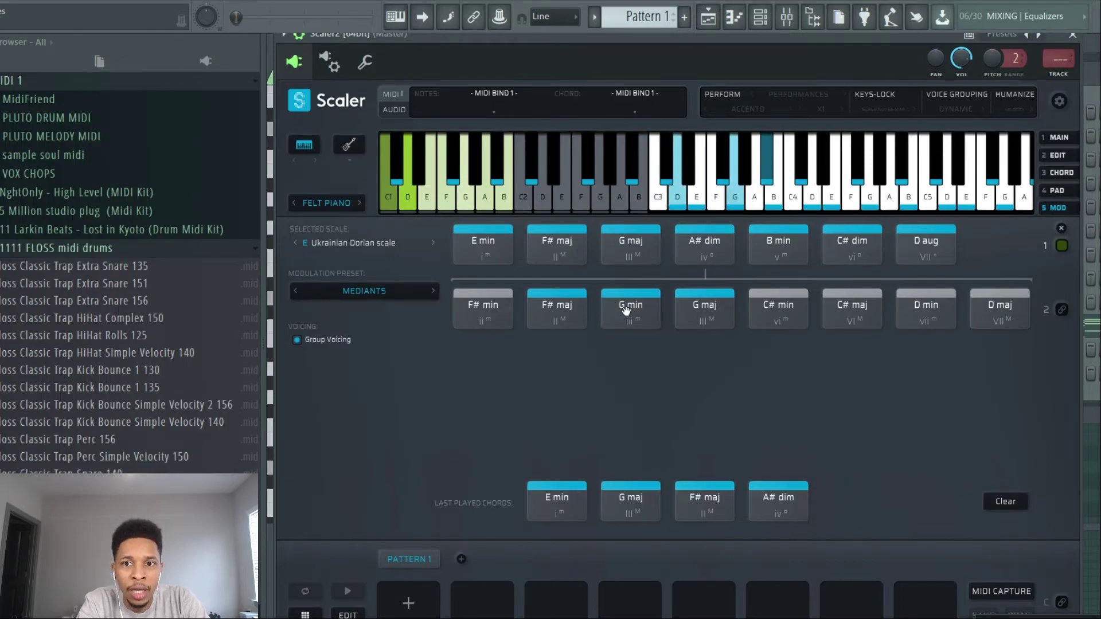
pyautogui.click(631, 309)
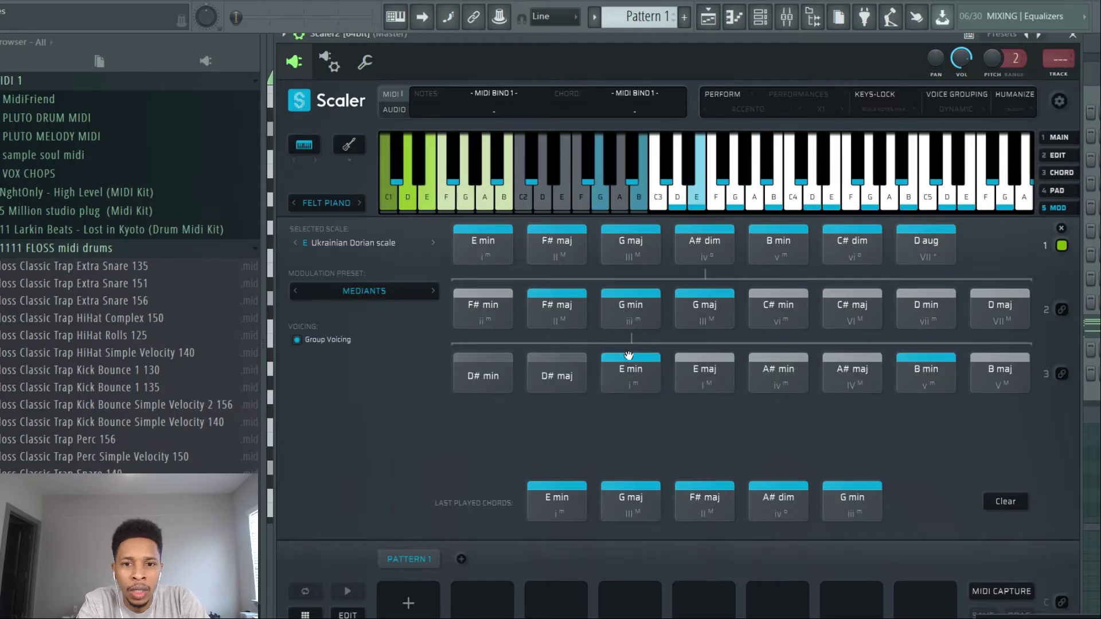
pyautogui.click(926, 371)
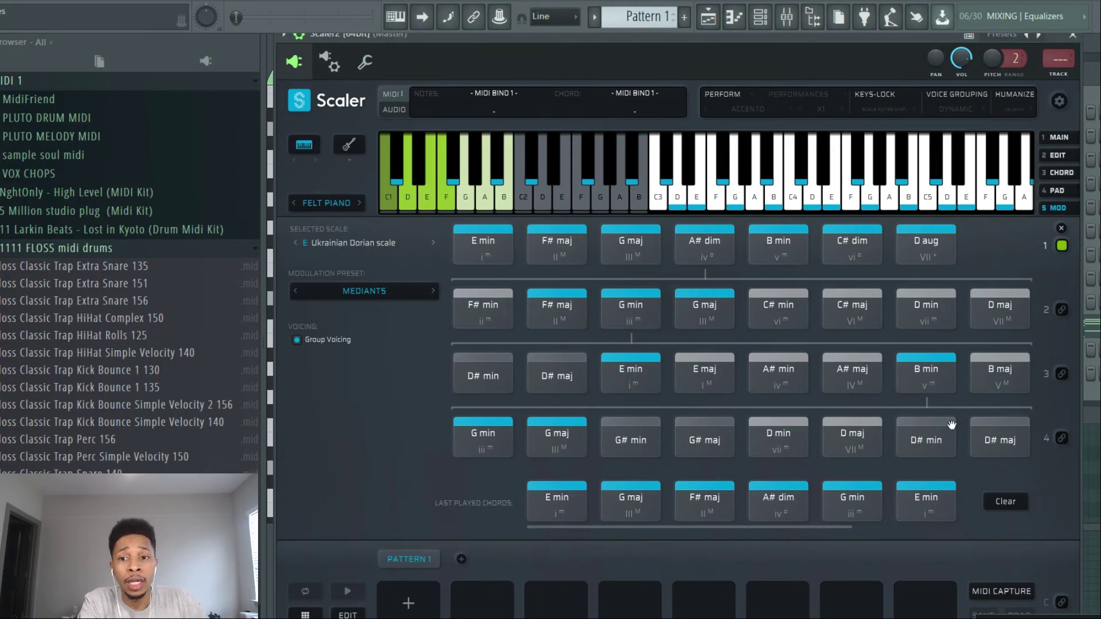
# Restart from E min and extend the mediant chain to G maj in the fourth row.
pyautogui.click(483, 244)
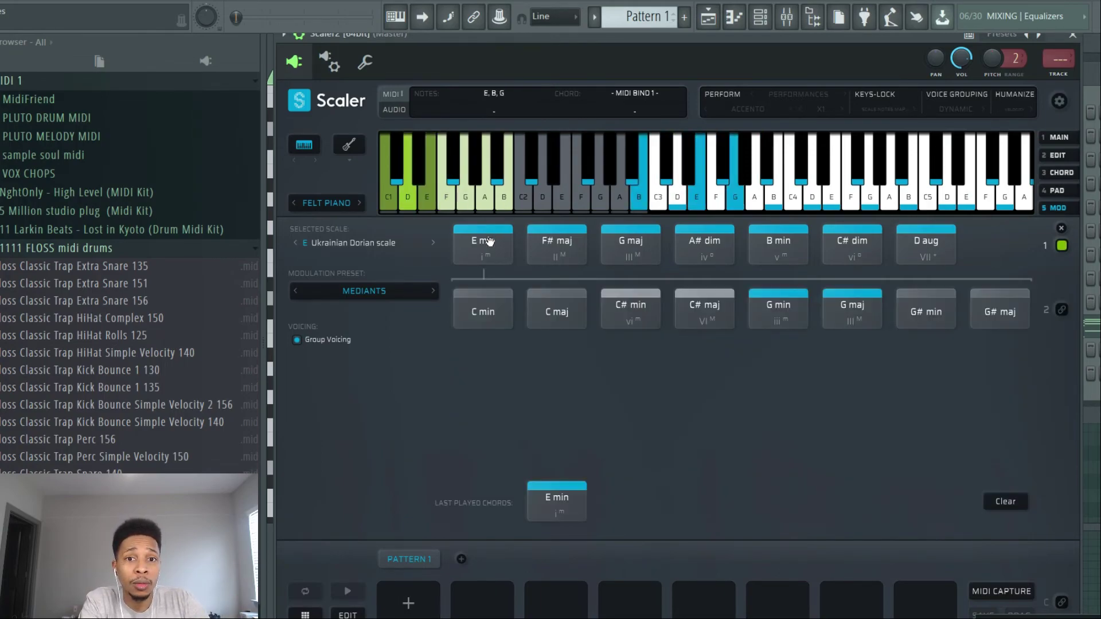
pyautogui.click(778, 309)
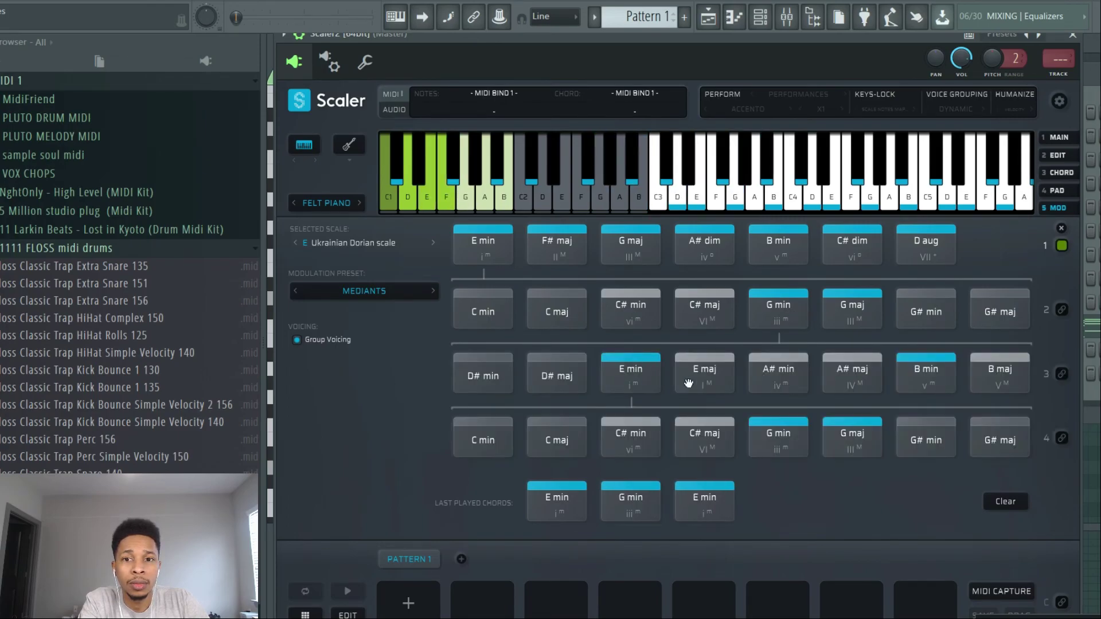
pyautogui.click(852, 437)
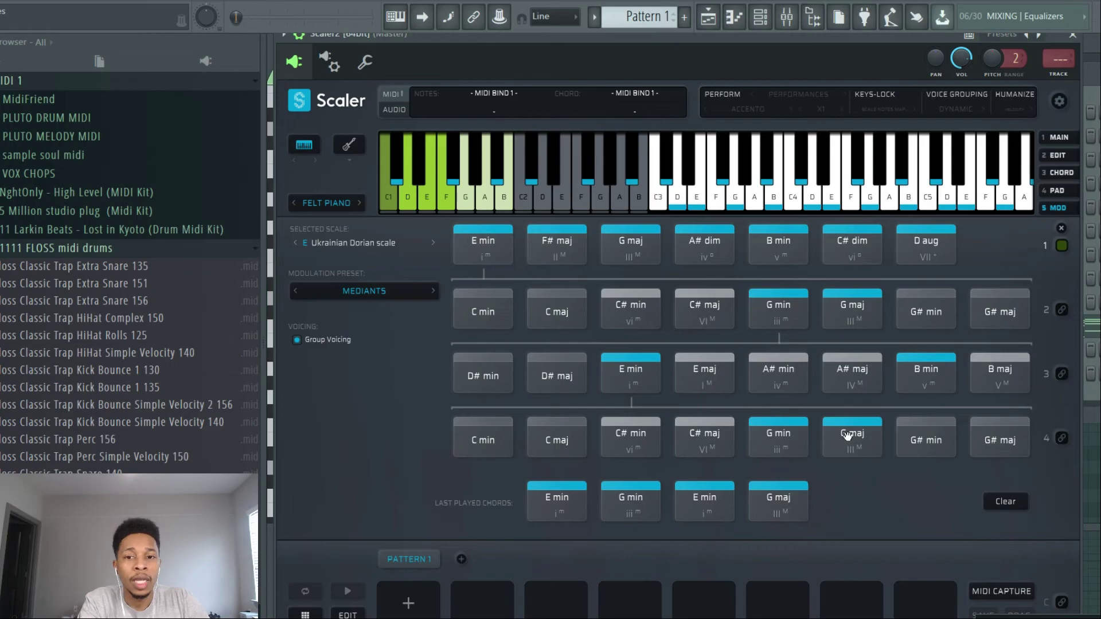